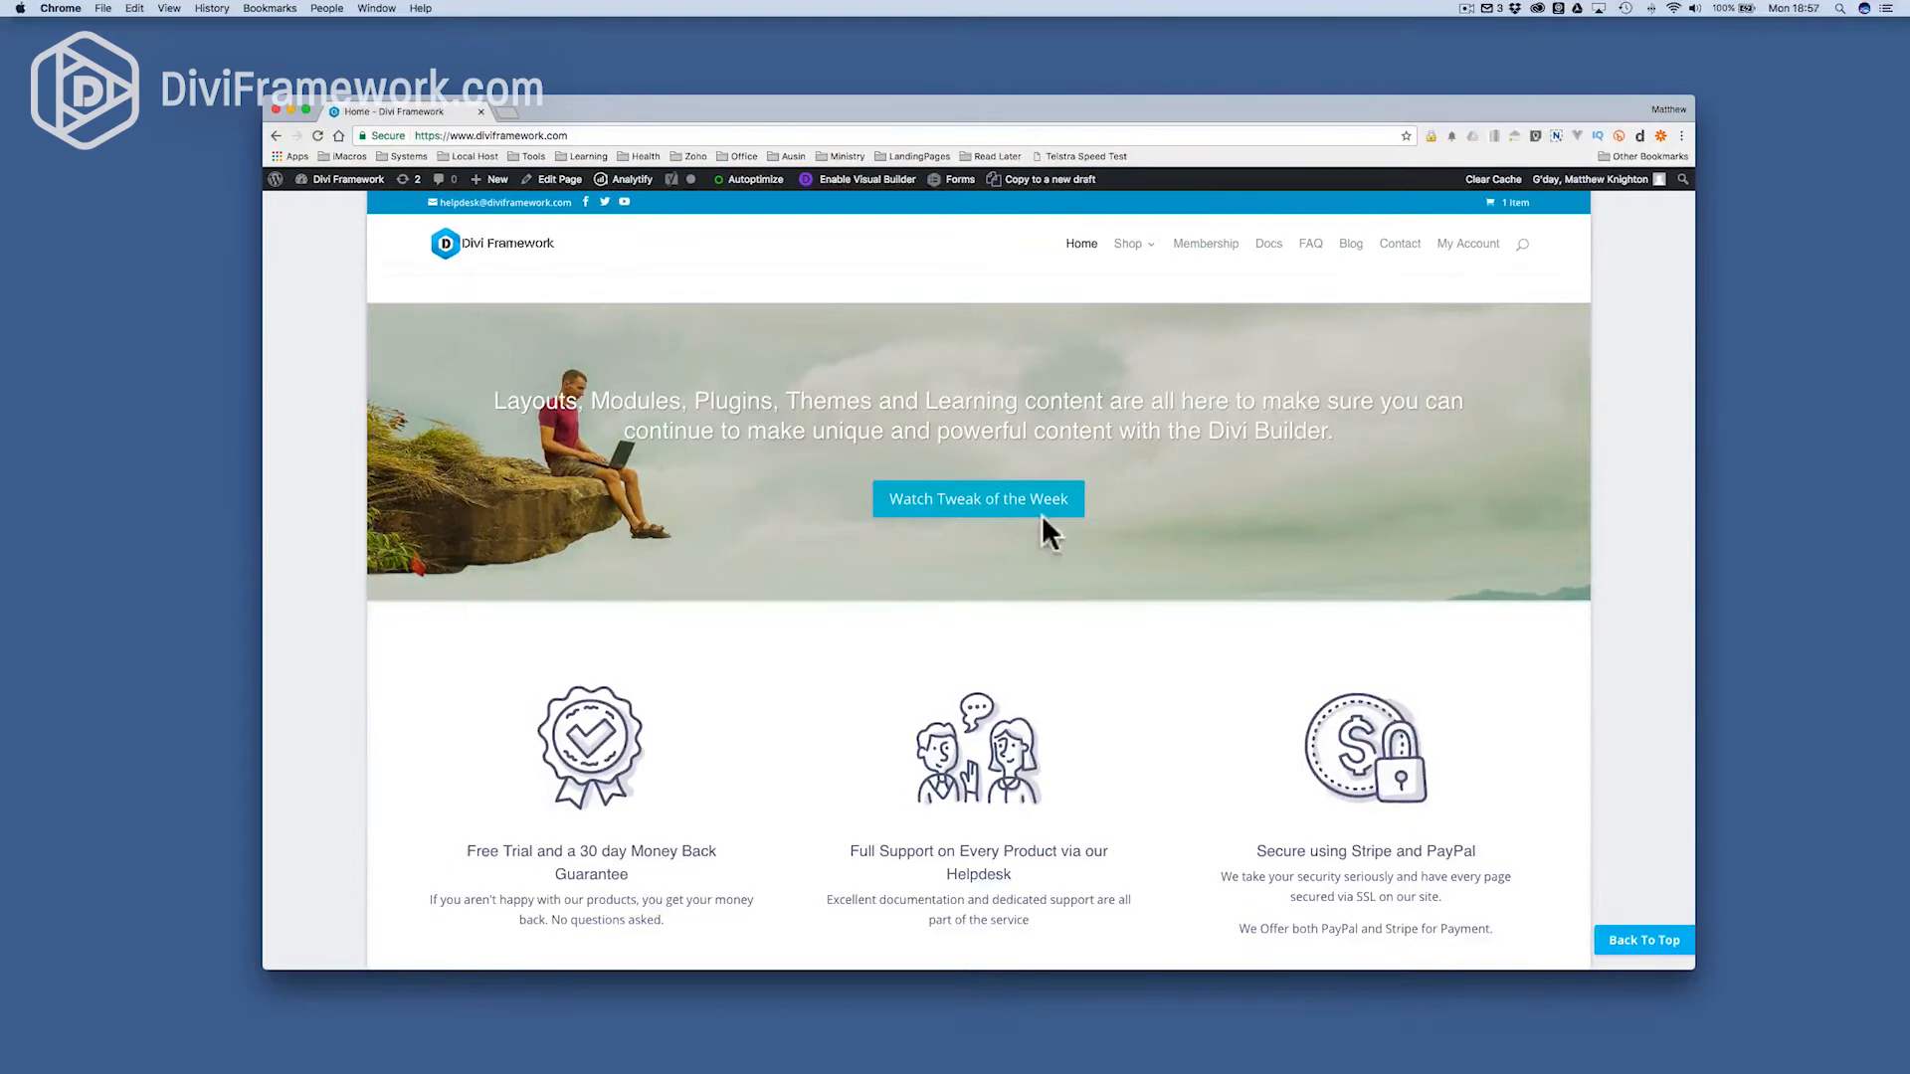
mouse_move(1350, 244)
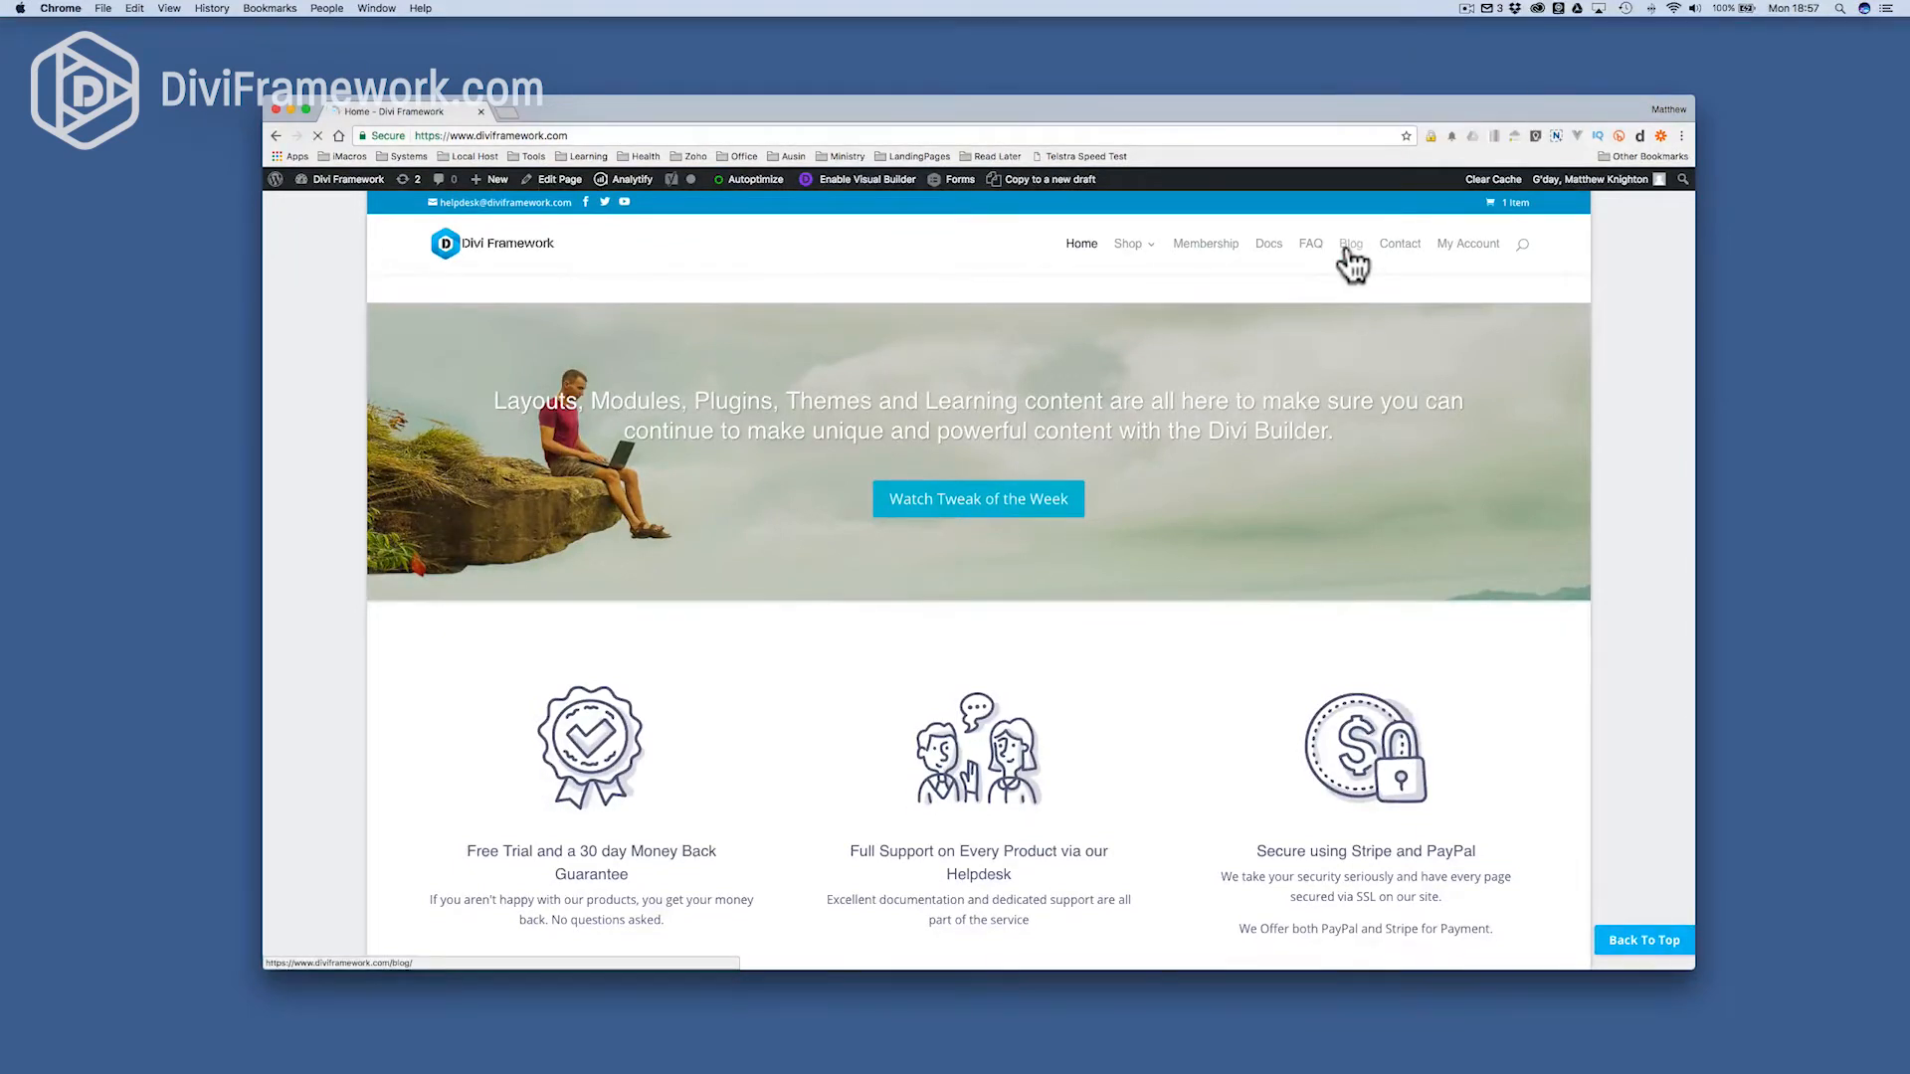
- Open the 'Add a logo to your WooCommerce checkout page' post and scroll to its footer
left_click(1350, 243)
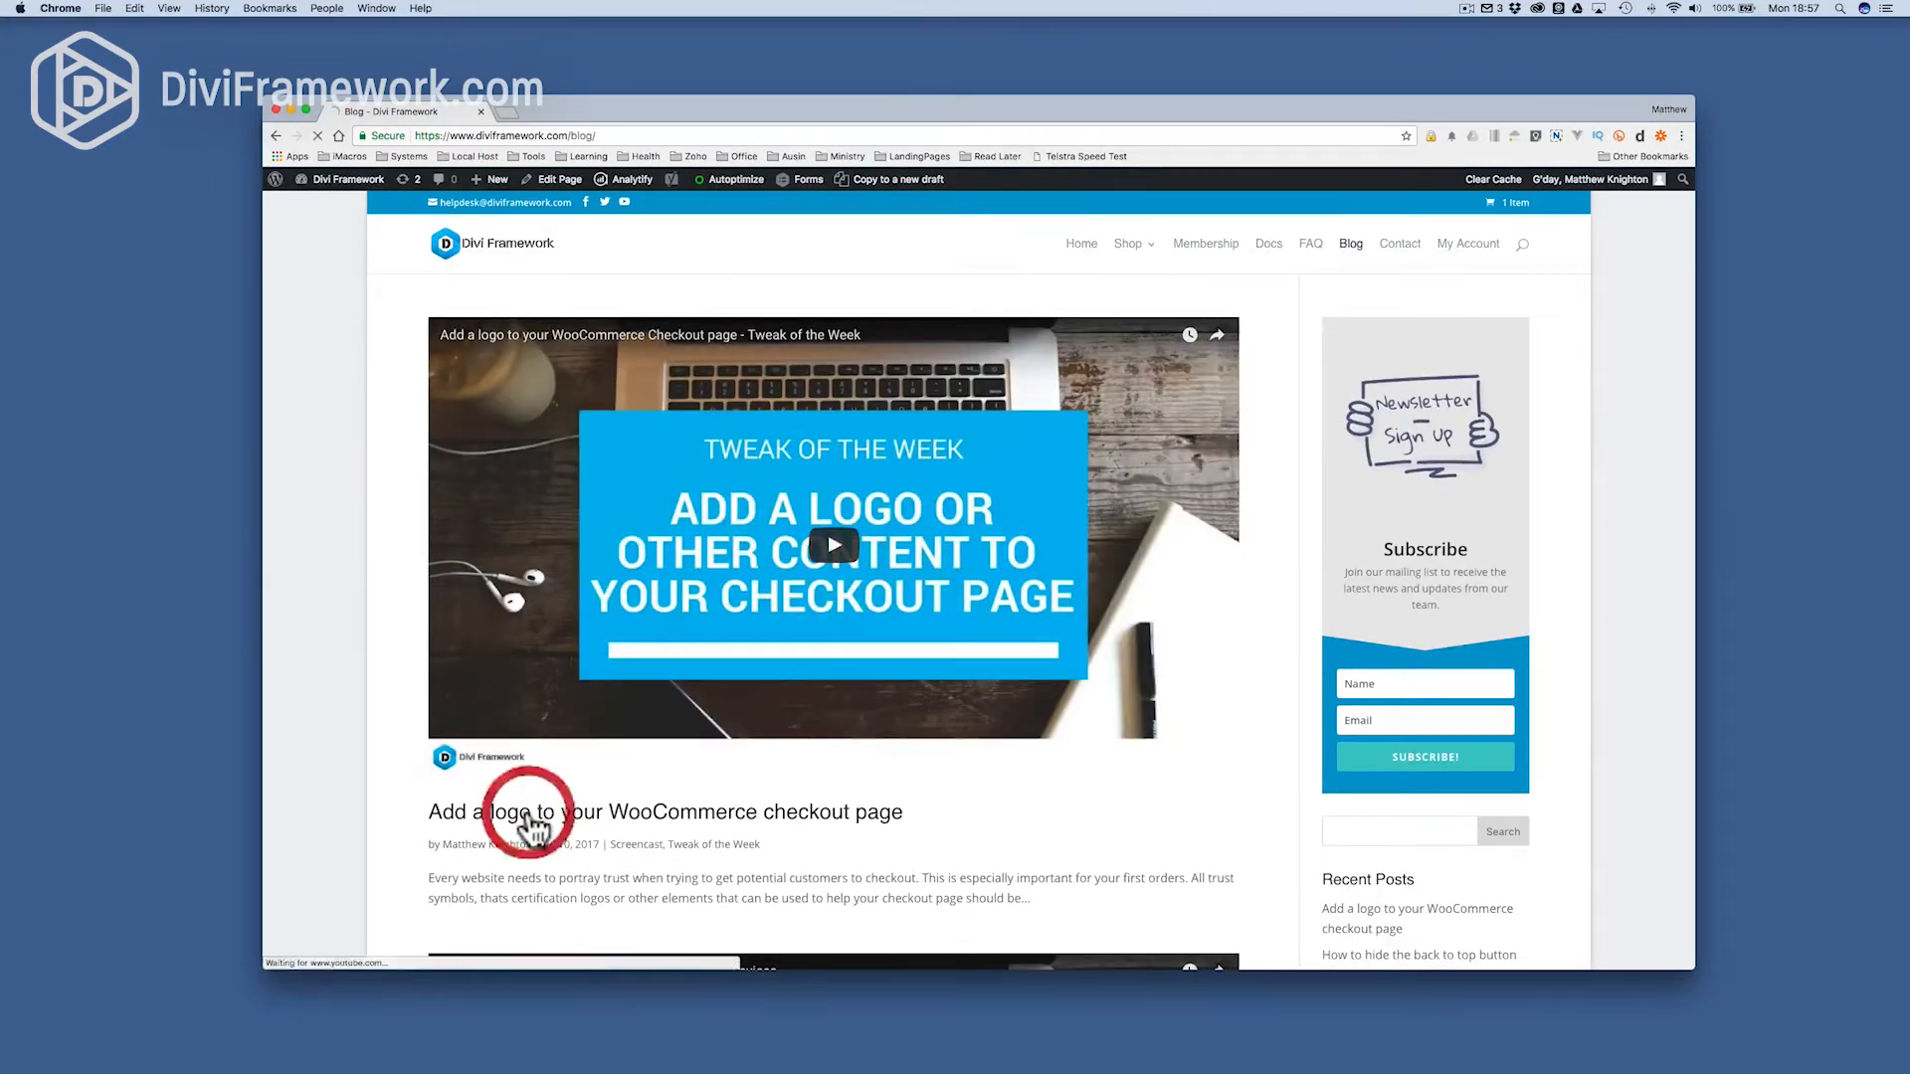
left_click(524, 812)
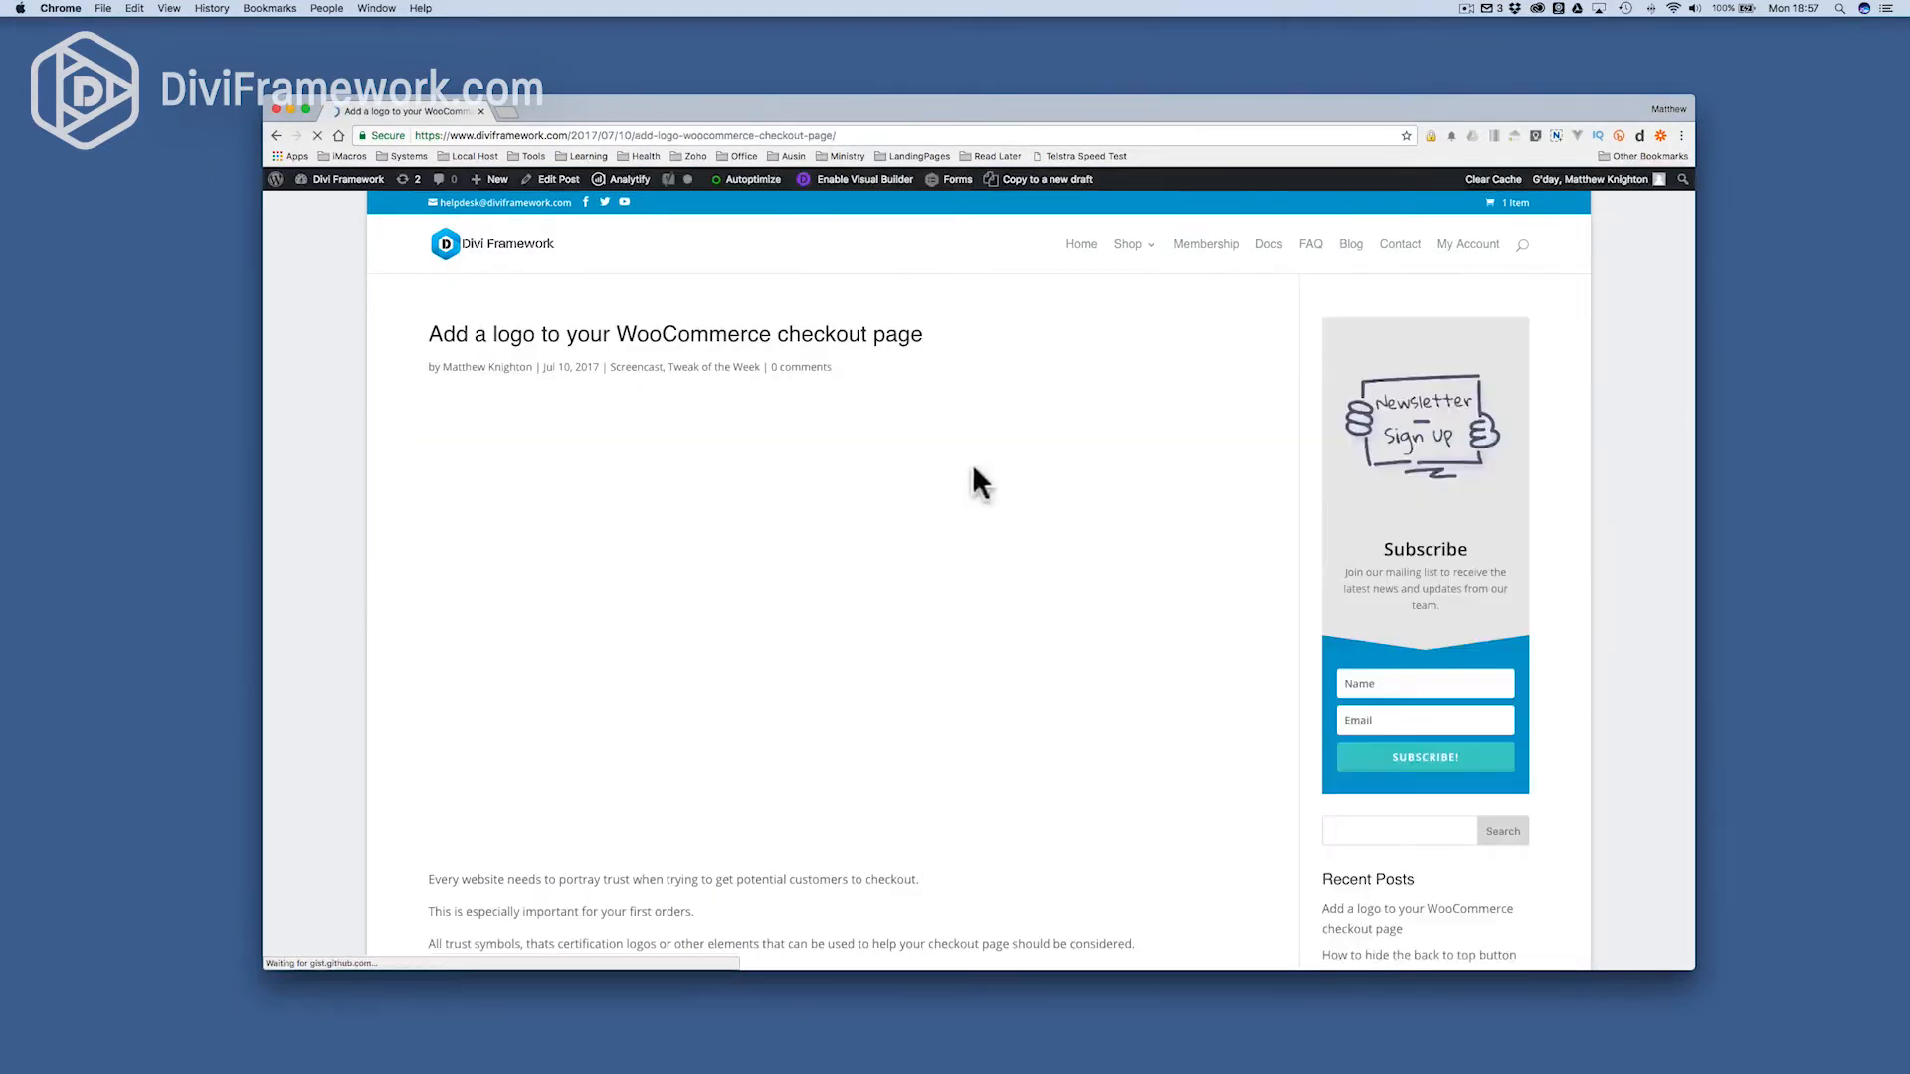
scroll("down", 3)
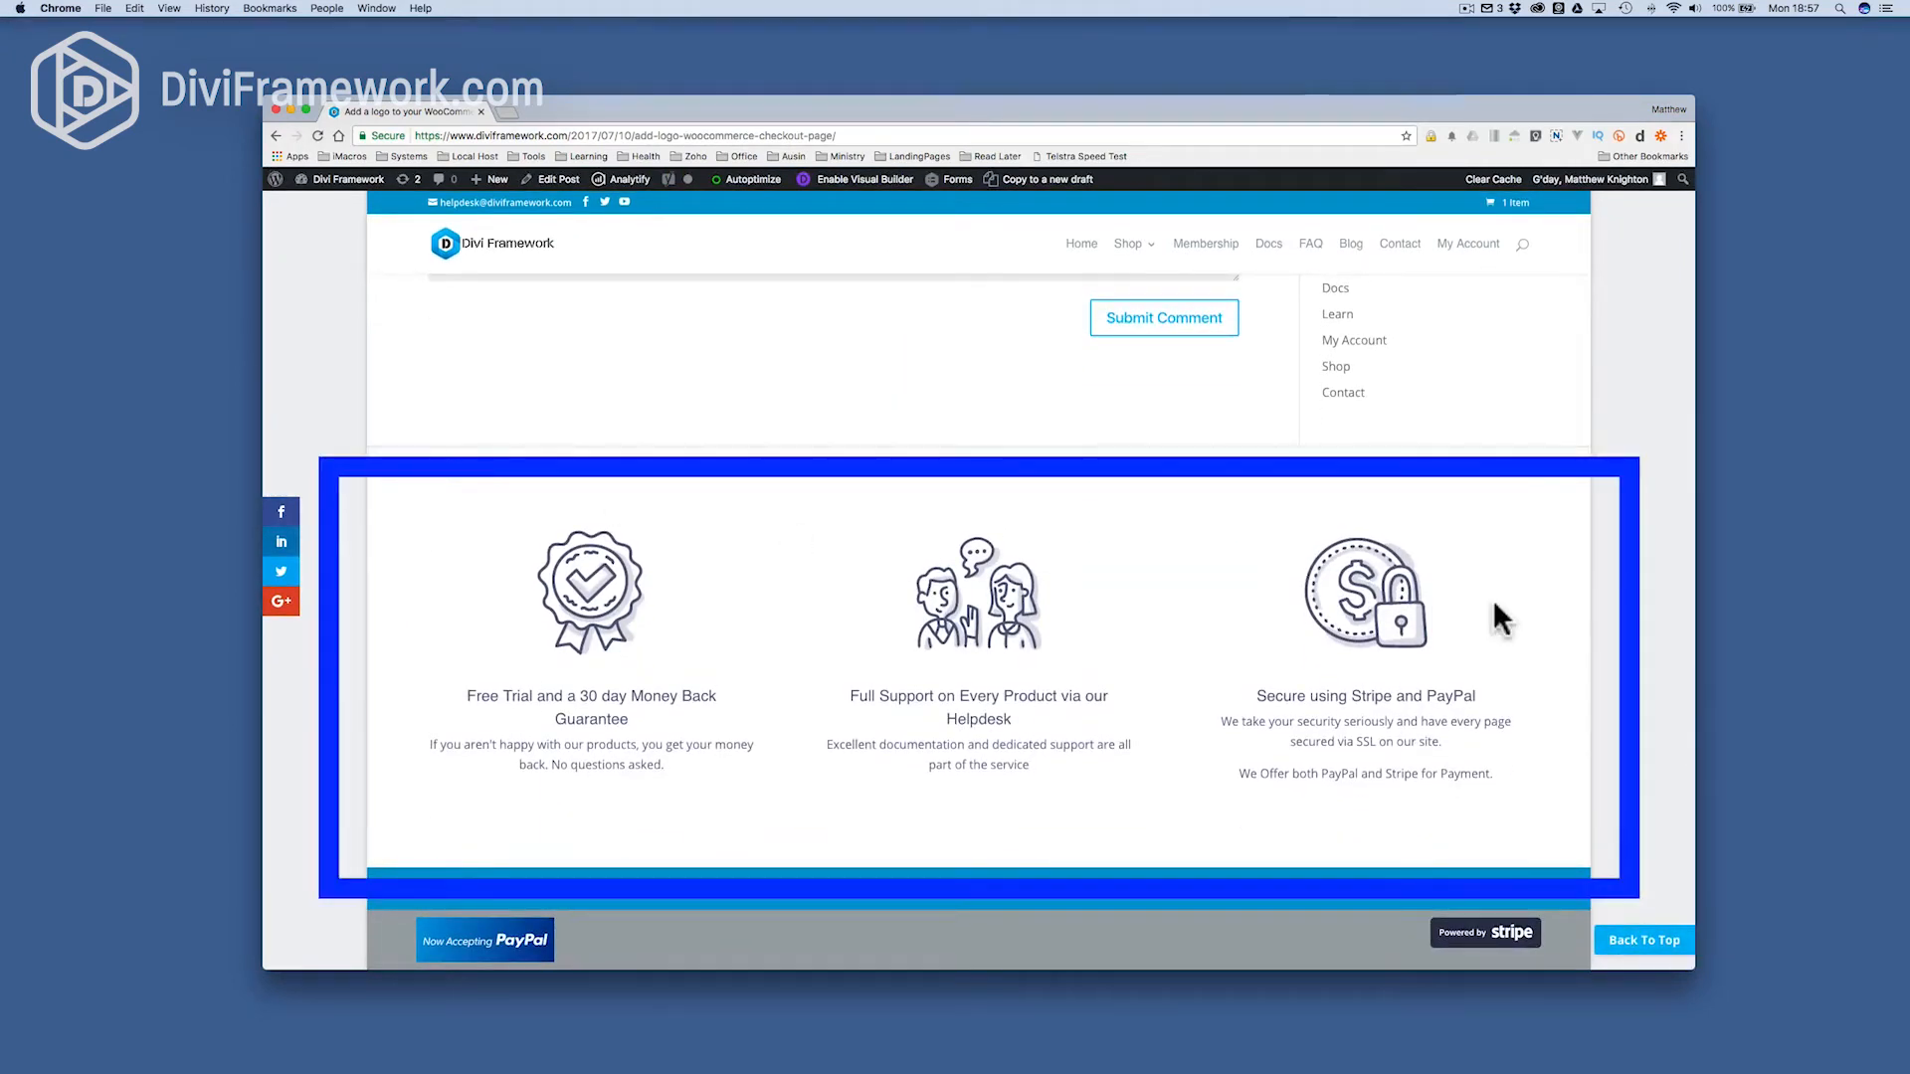
mouse_move(1353, 340)
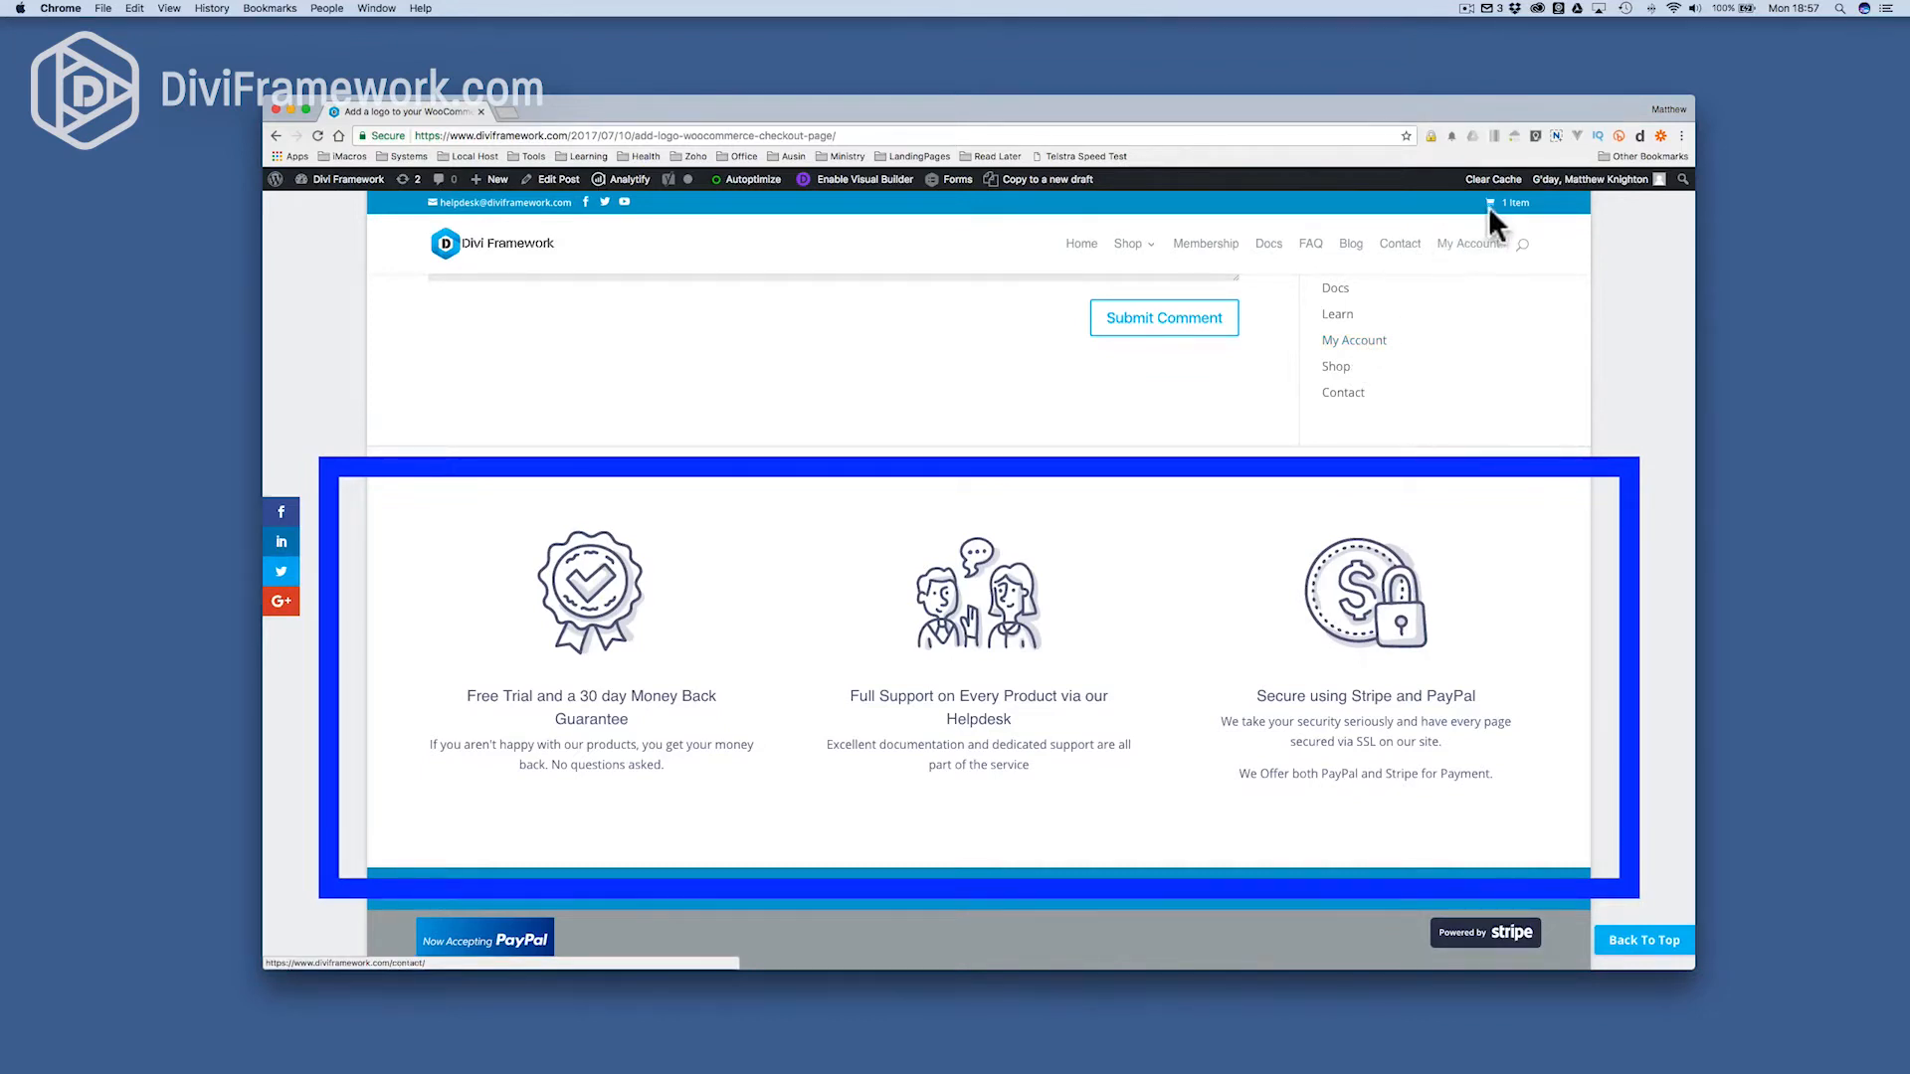
- Open the '1 item' cart page and scroll down to the trust-badge footer
left_click(1510, 203)
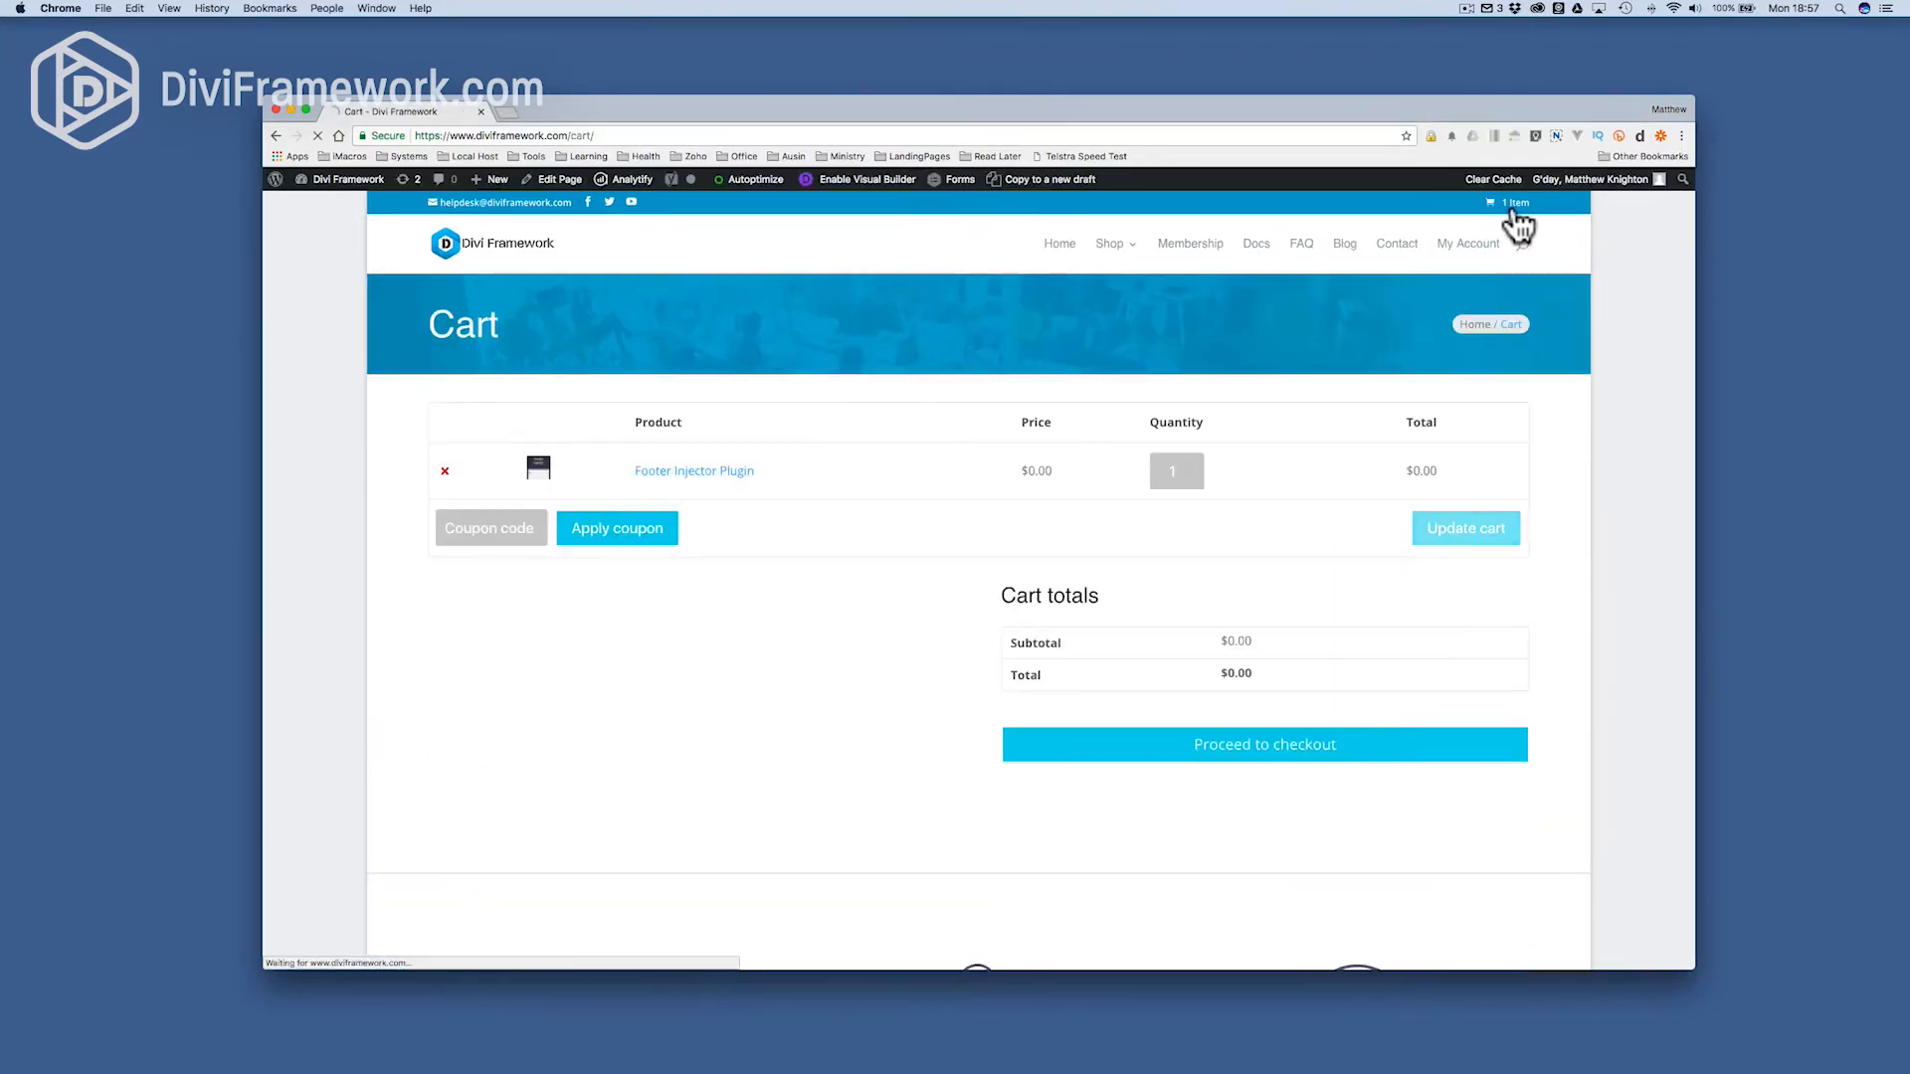
scroll("down", 3)
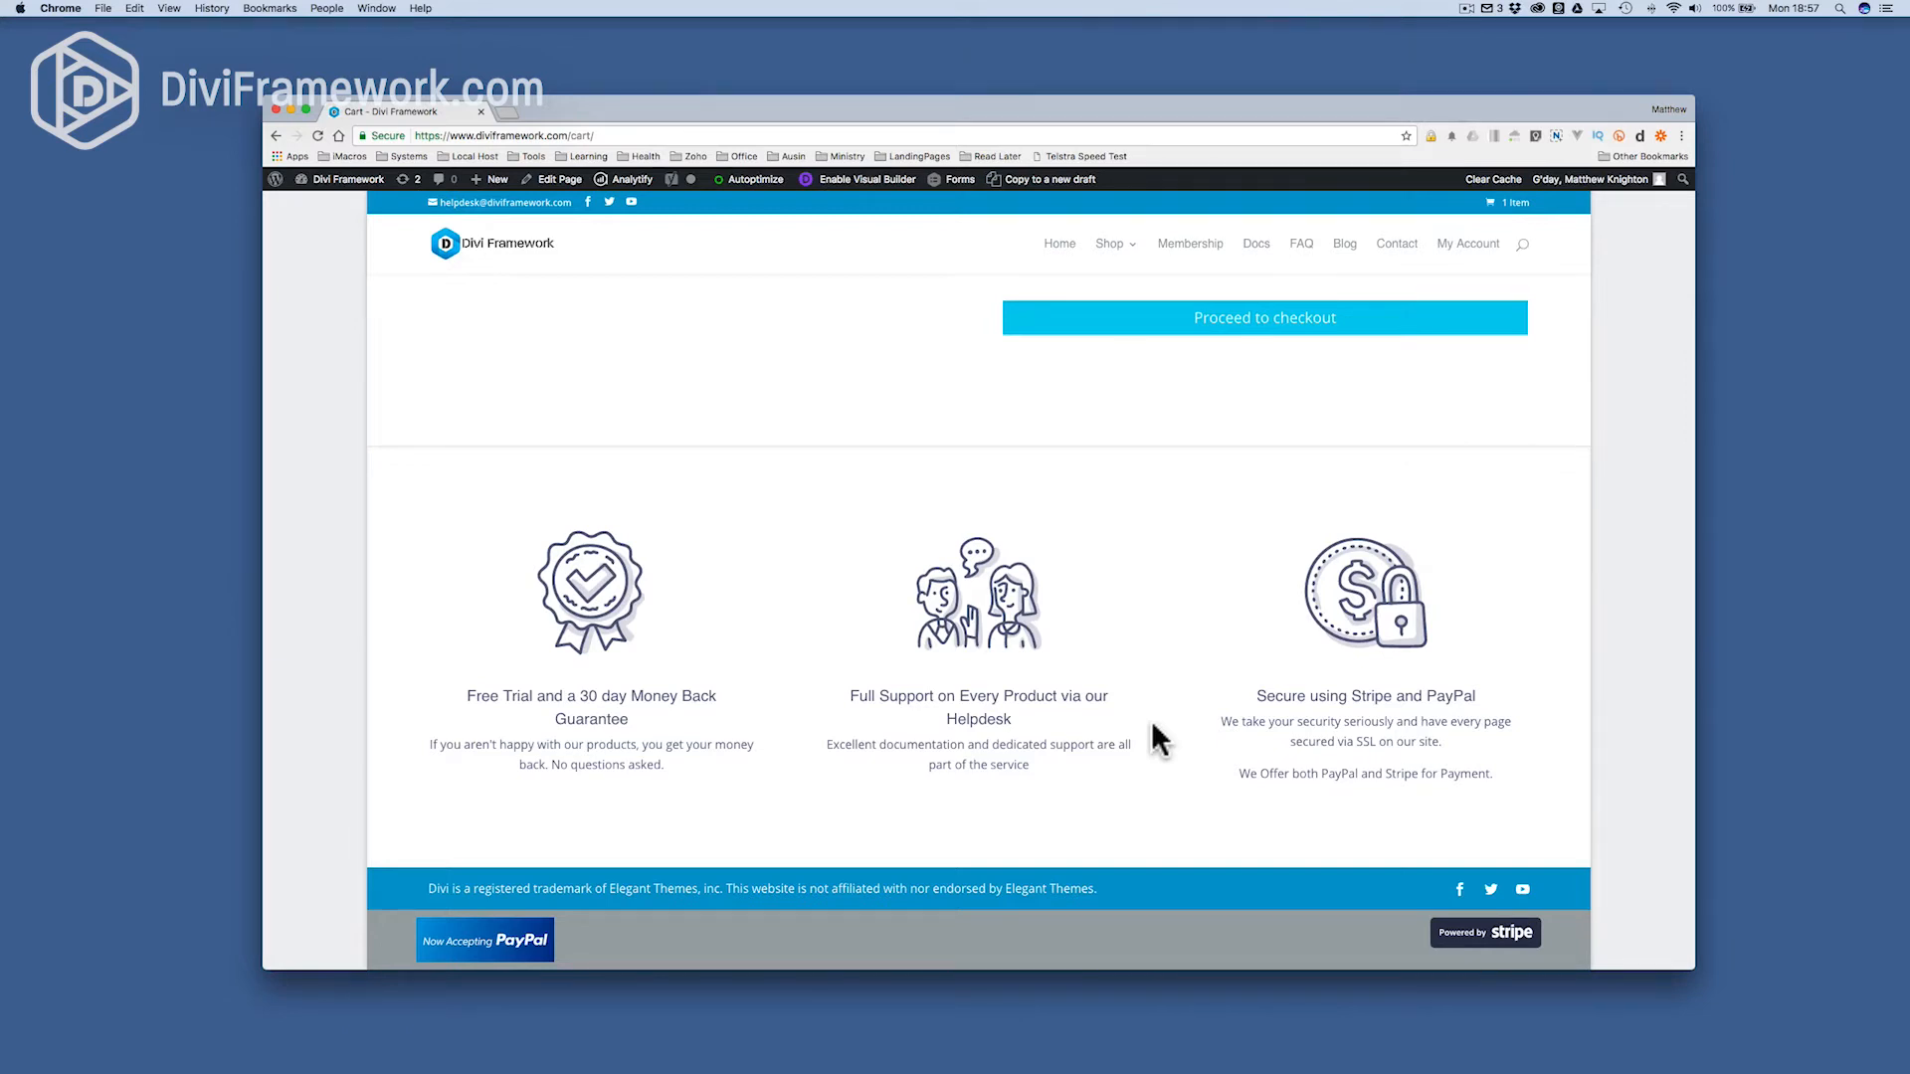
mouse_move(1172, 728)
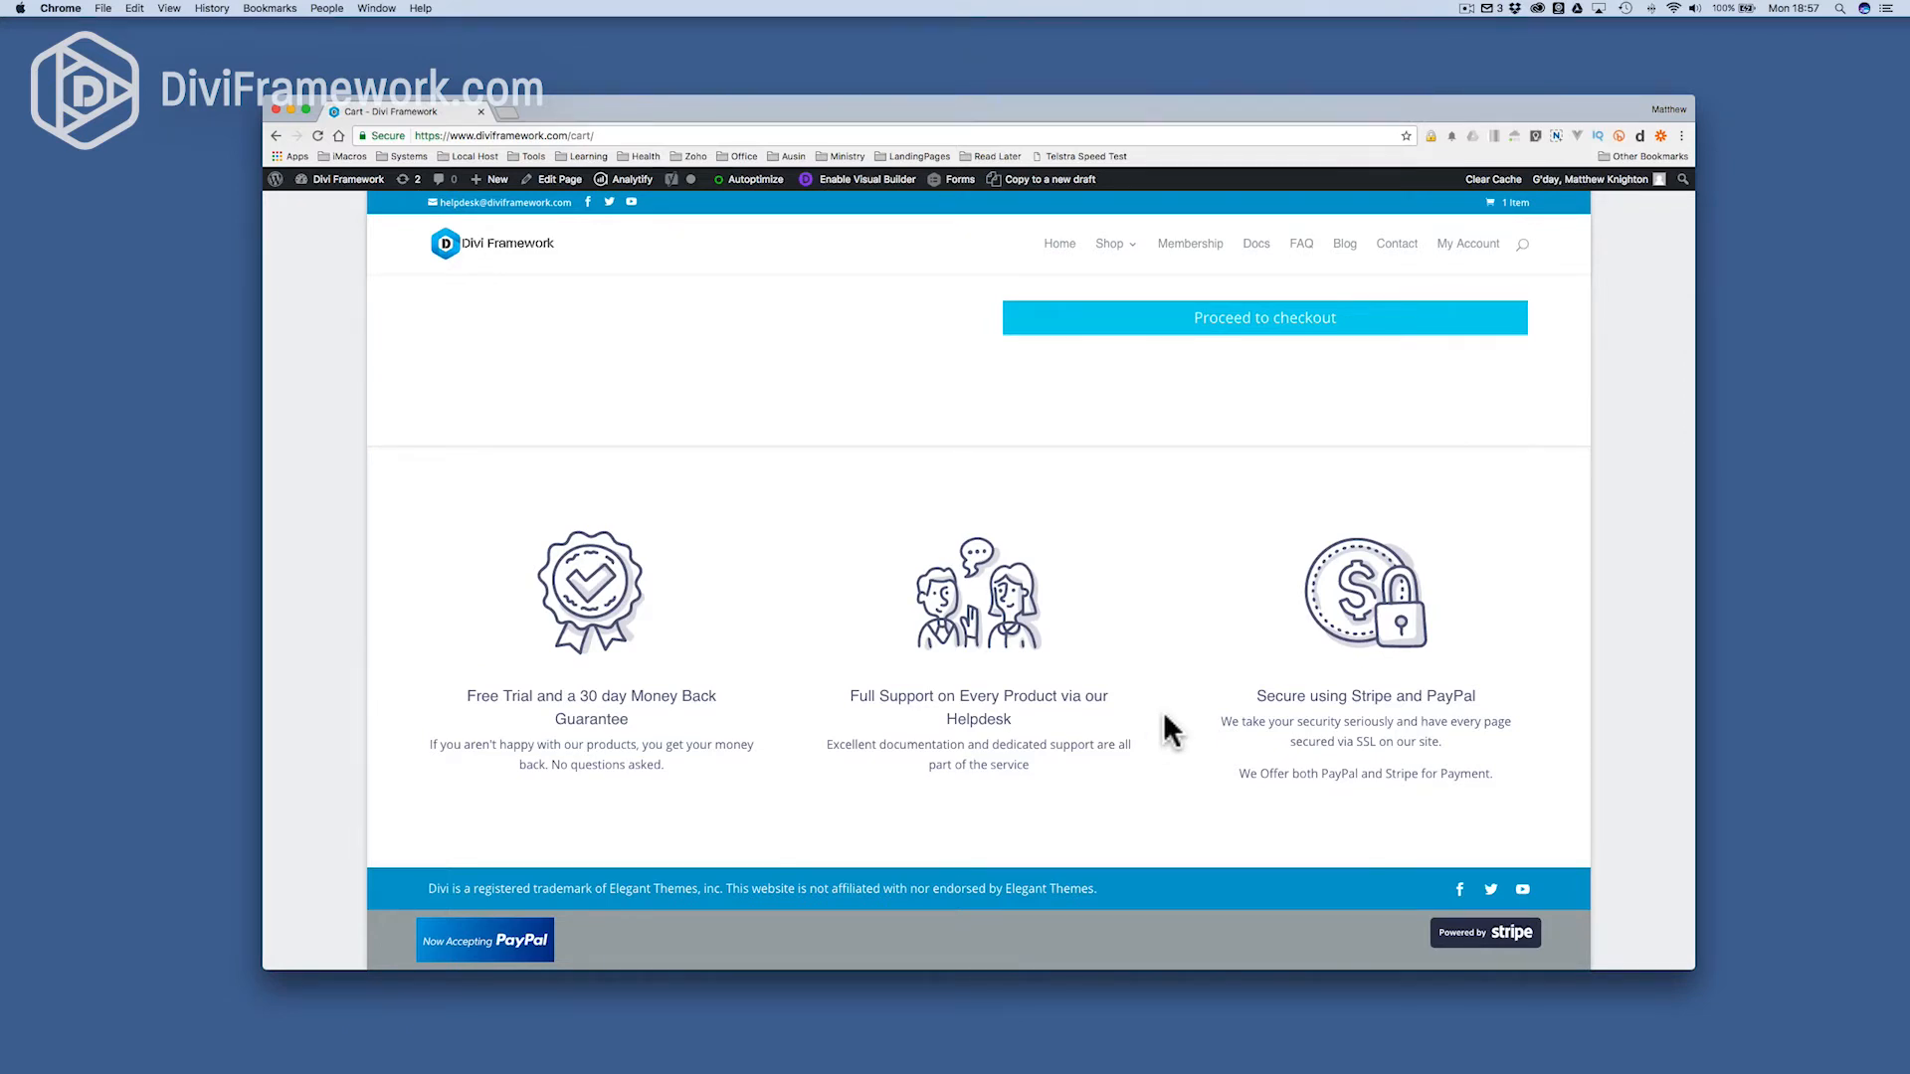
mouse_move(1345, 243)
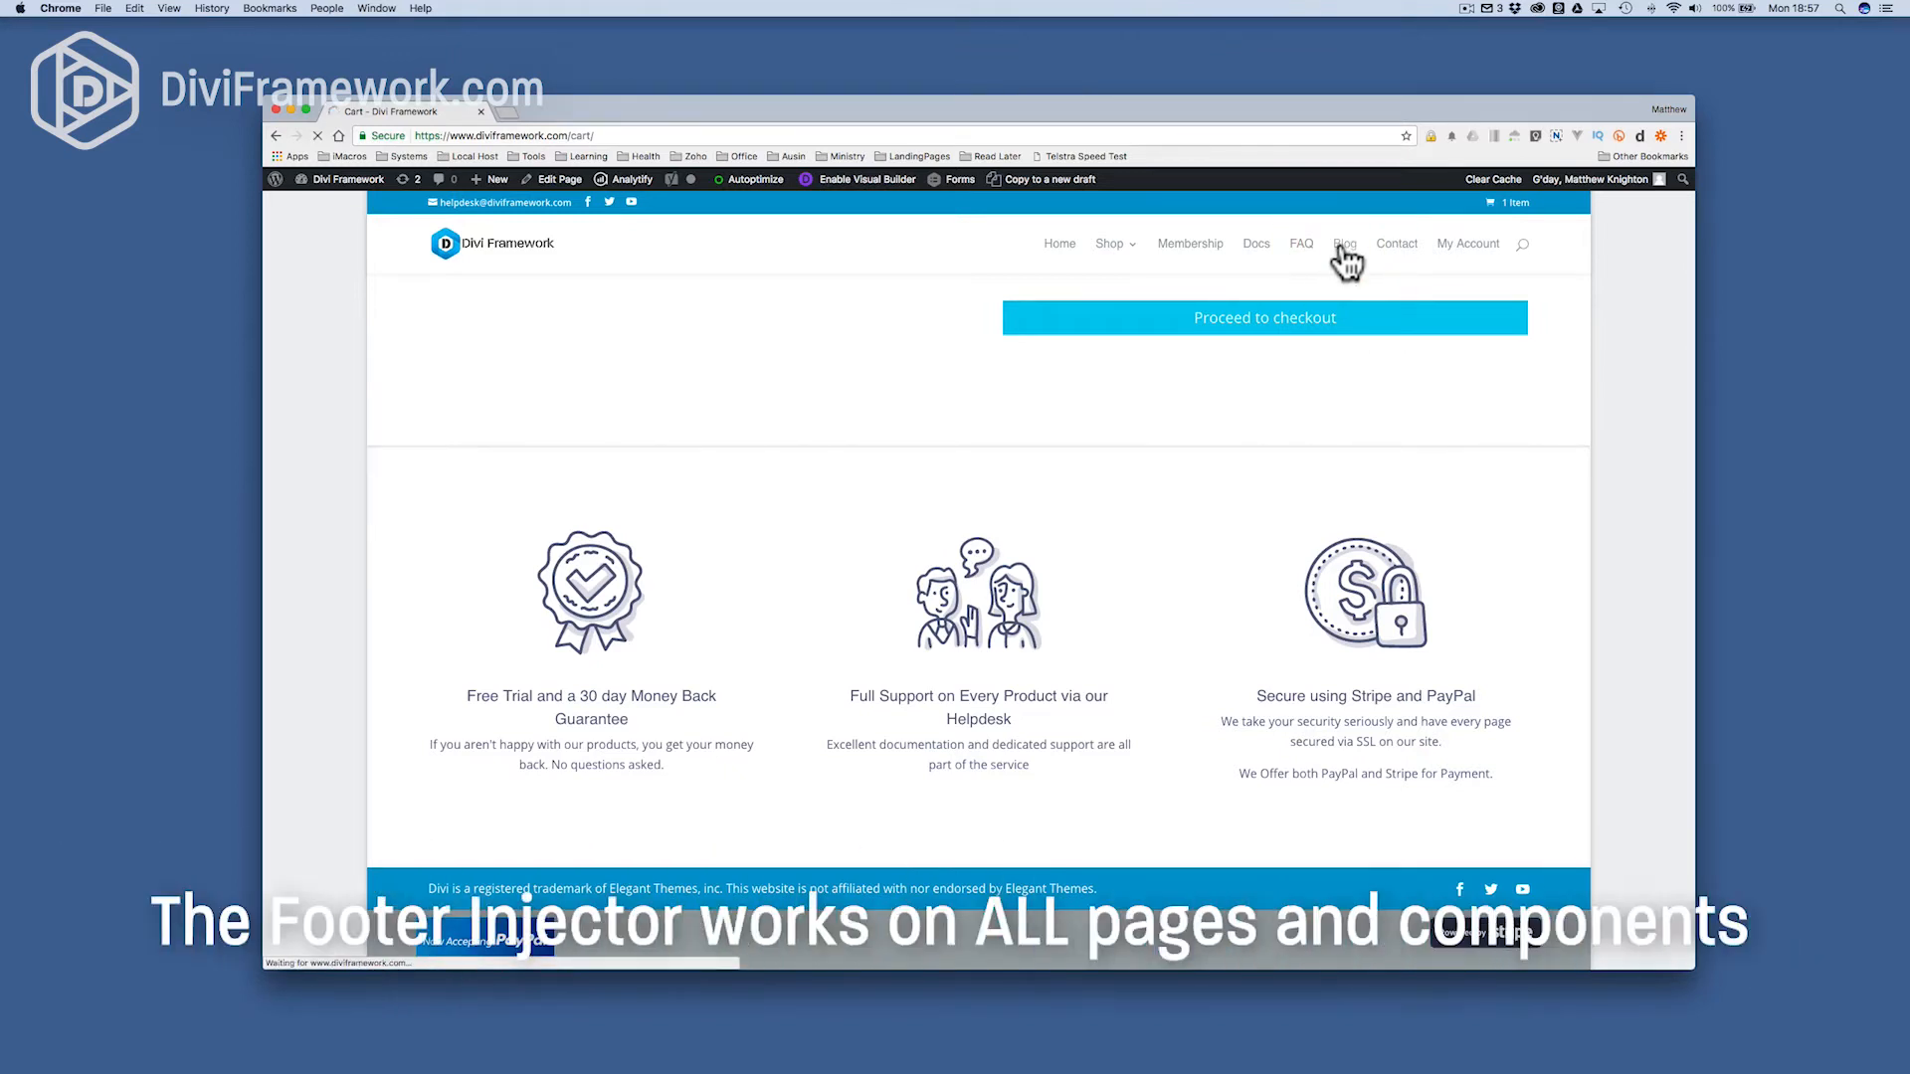
- Reopen the WooCommerce checkout logo post from Blog and scroll past the code to the footer
left_click(1344, 242)
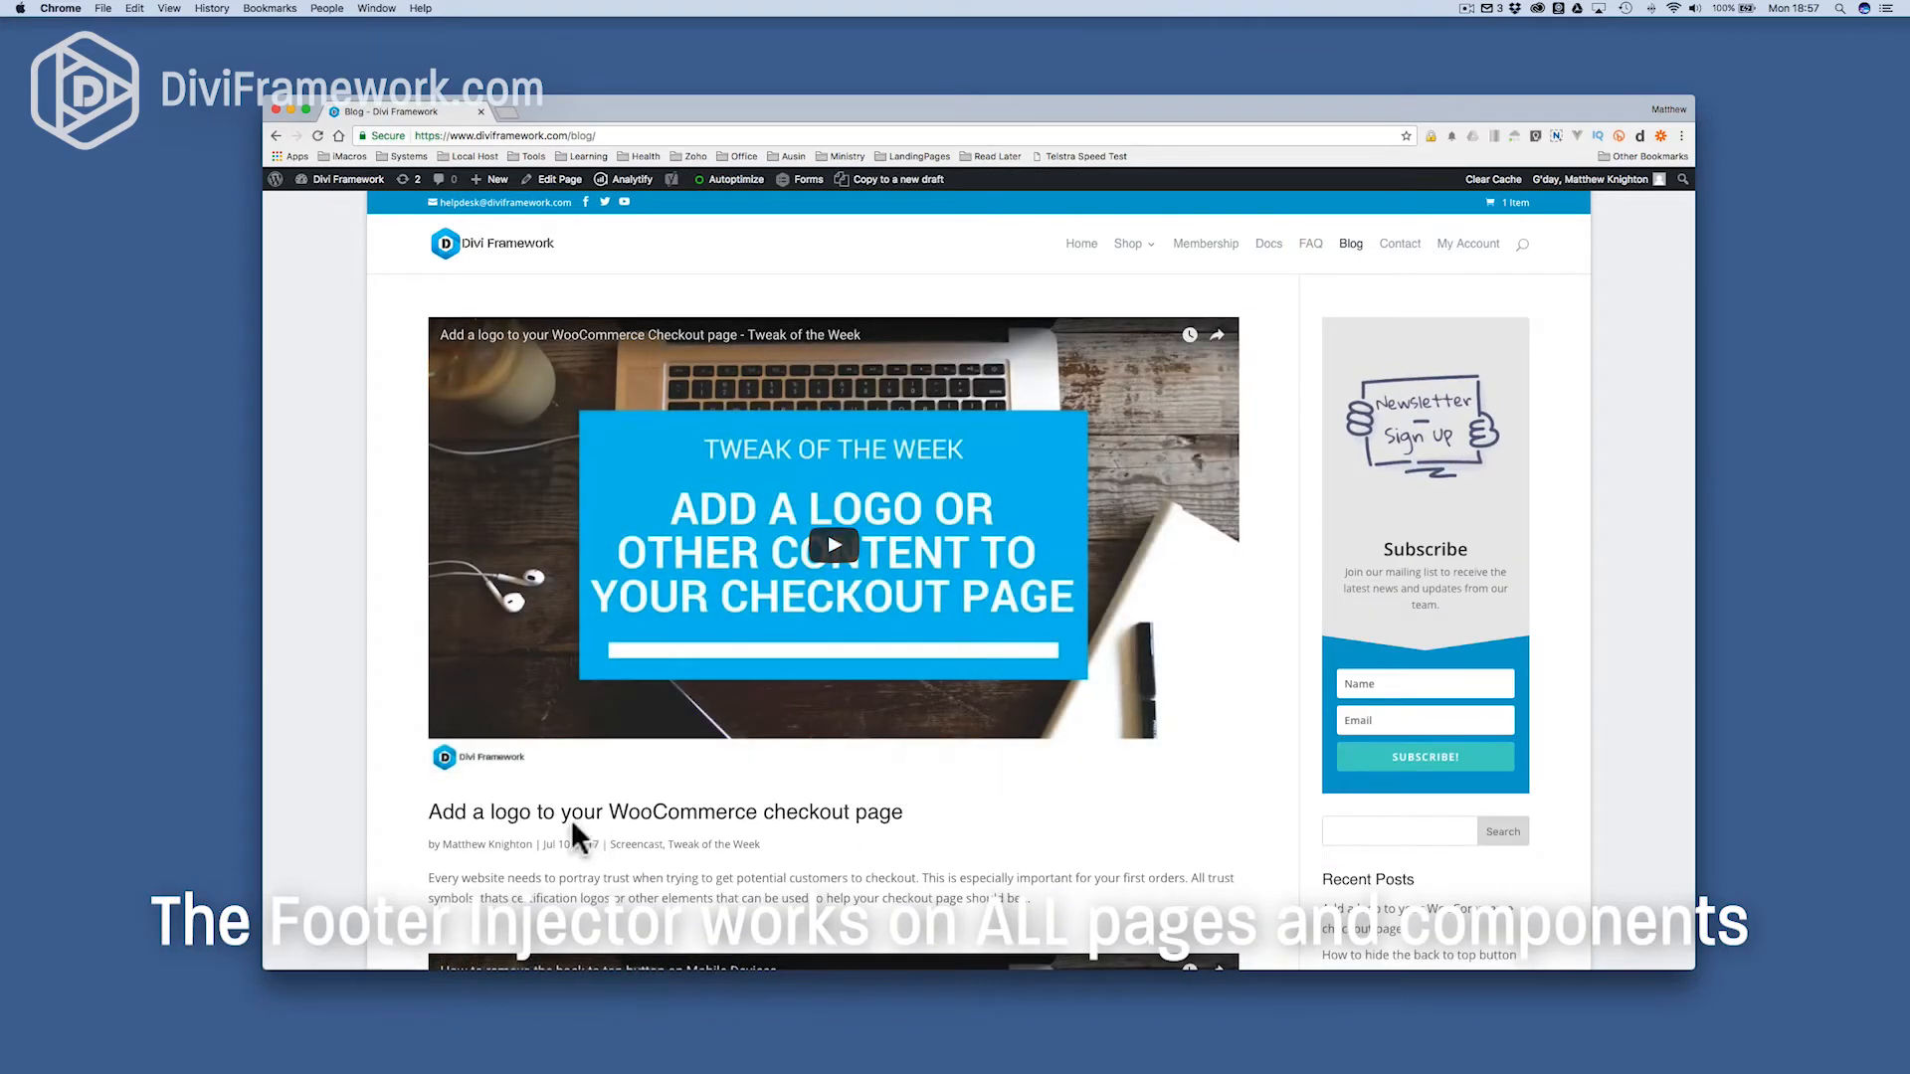
left_click(664, 812)
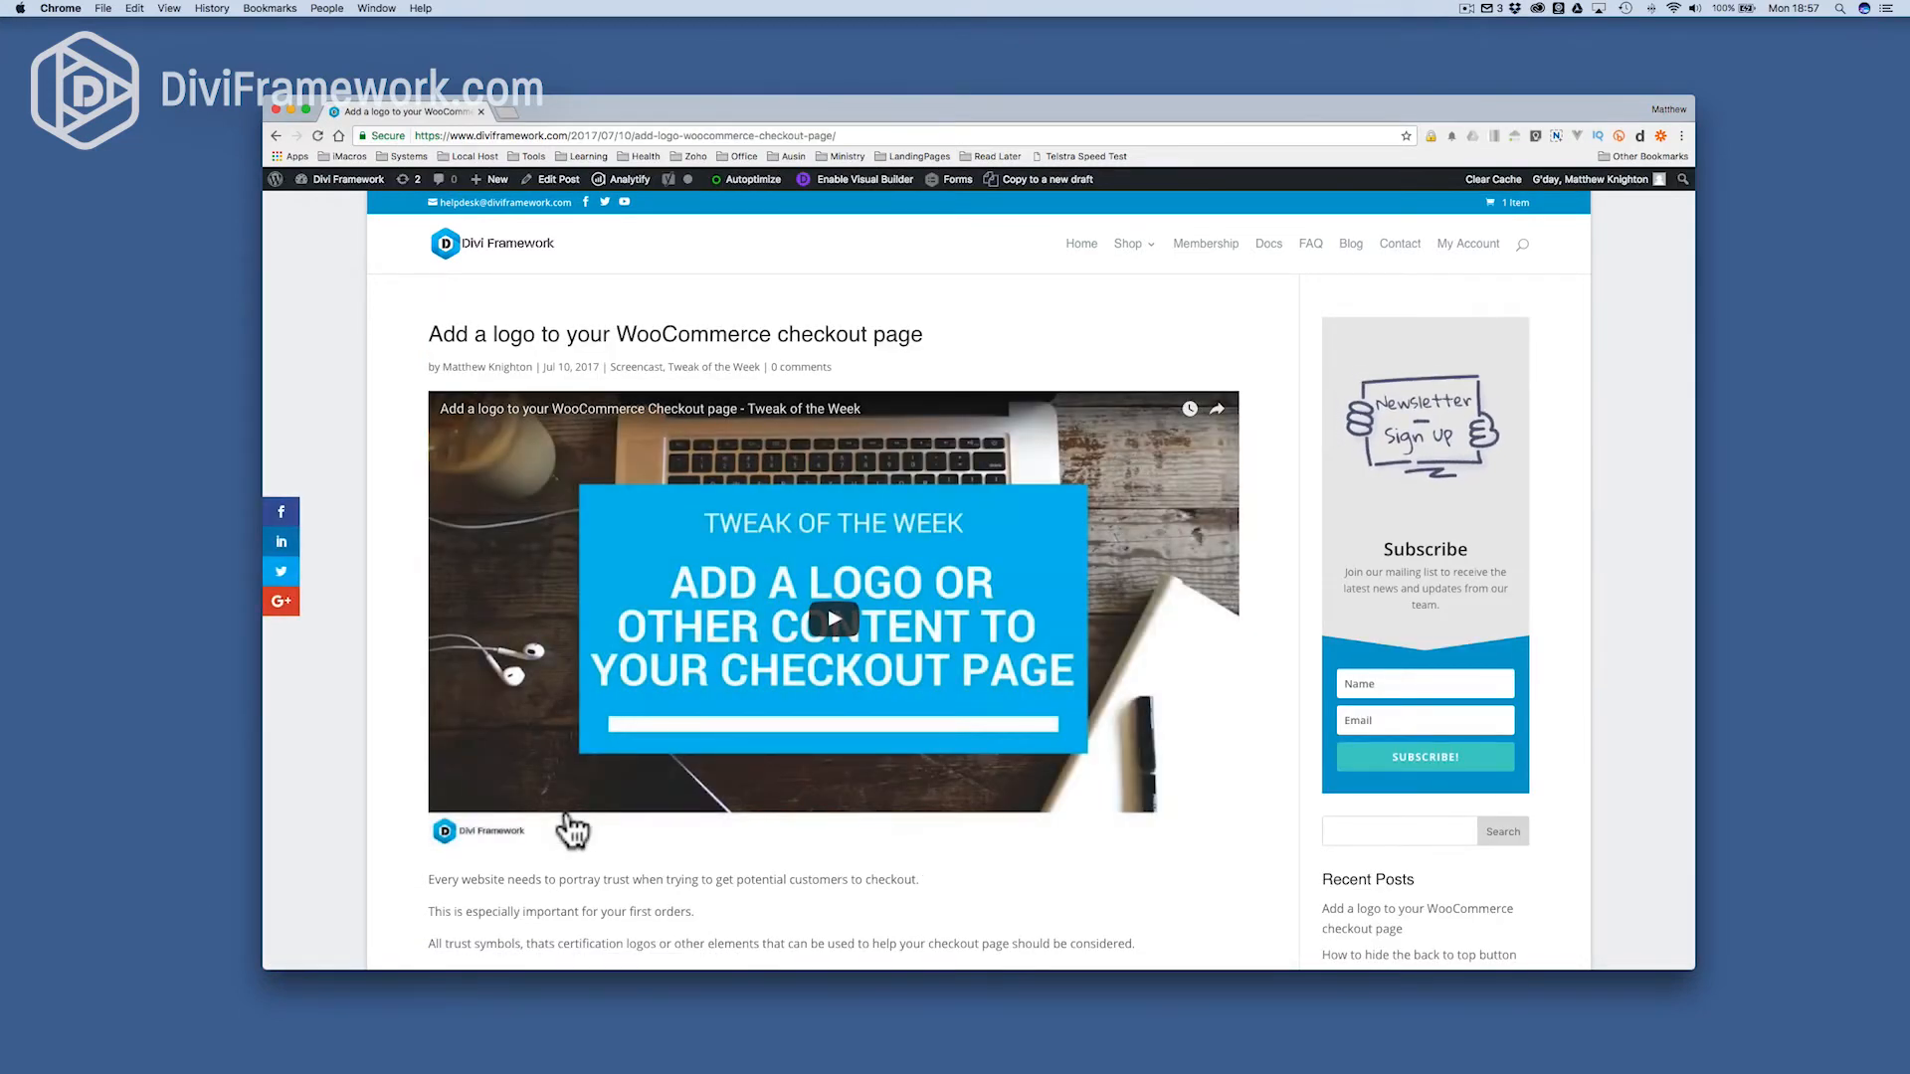
scroll("down", 3)
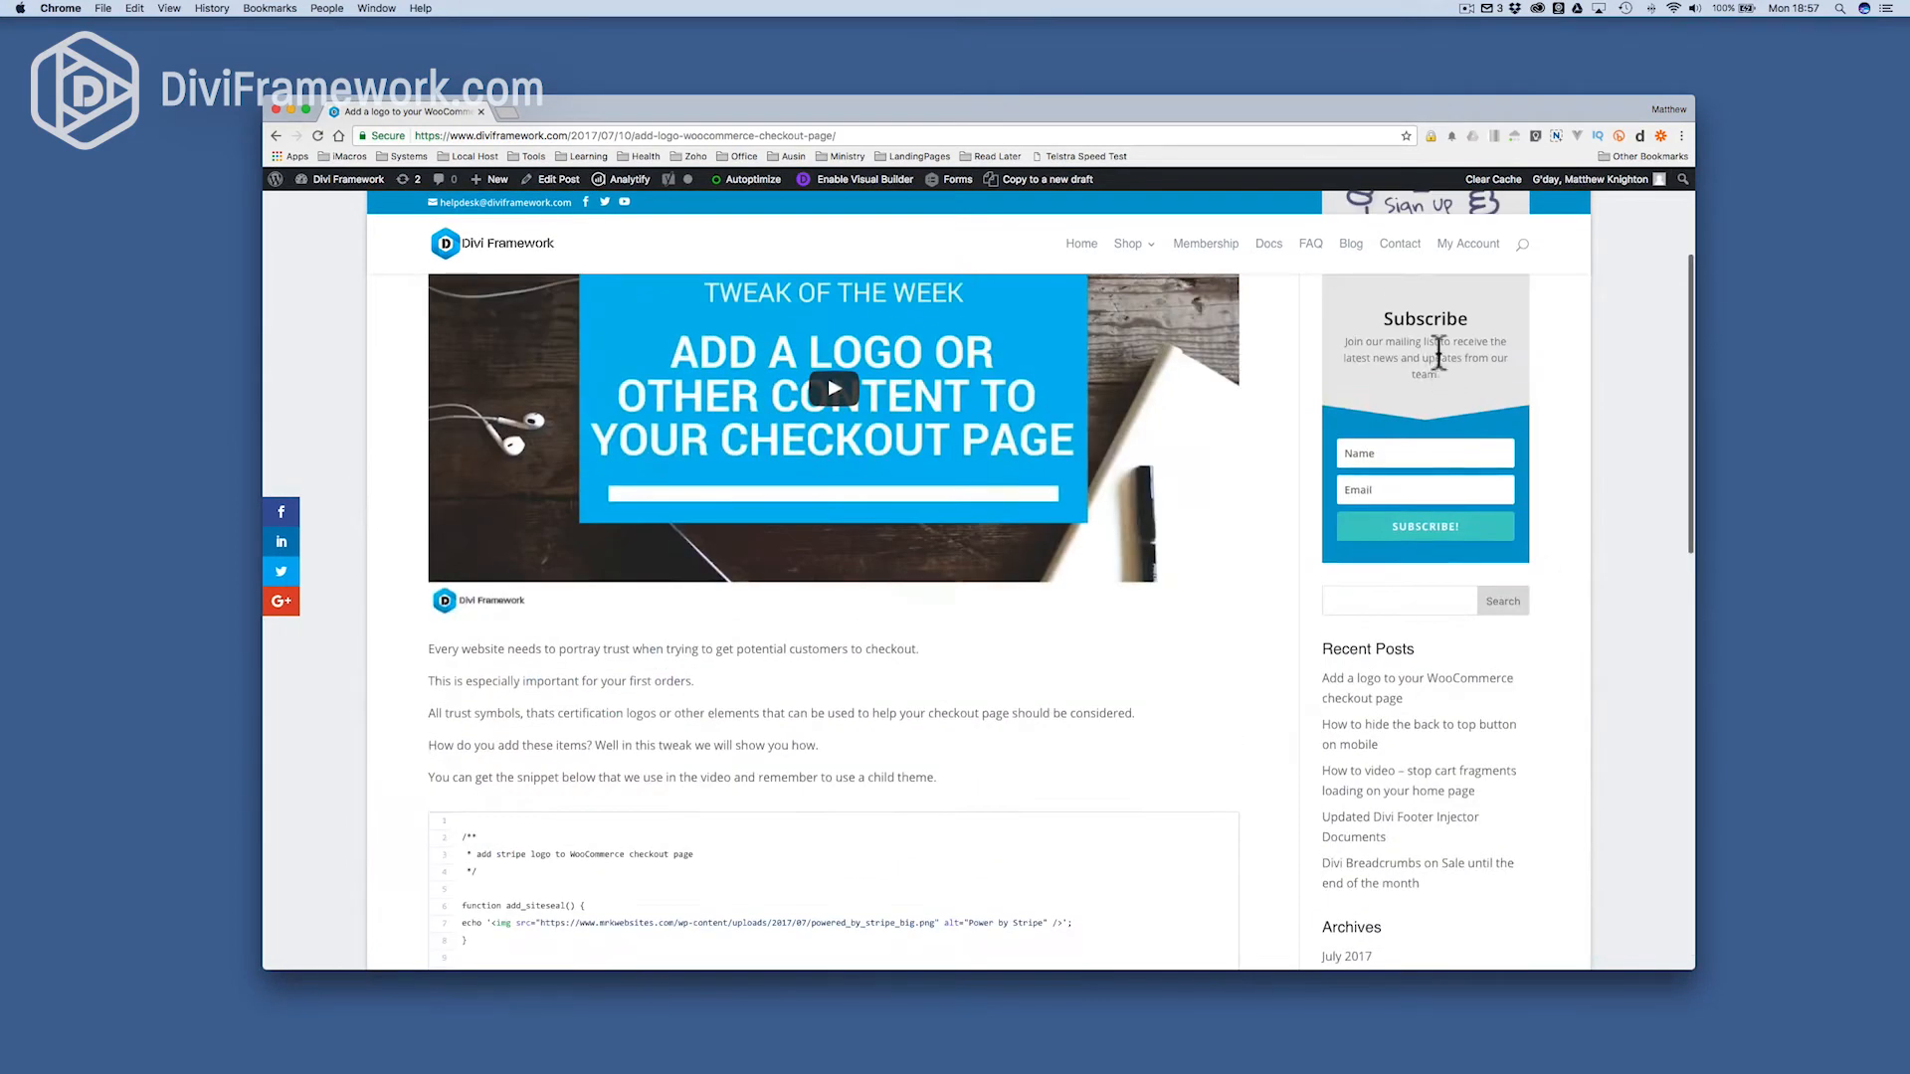
scroll("down", 3)
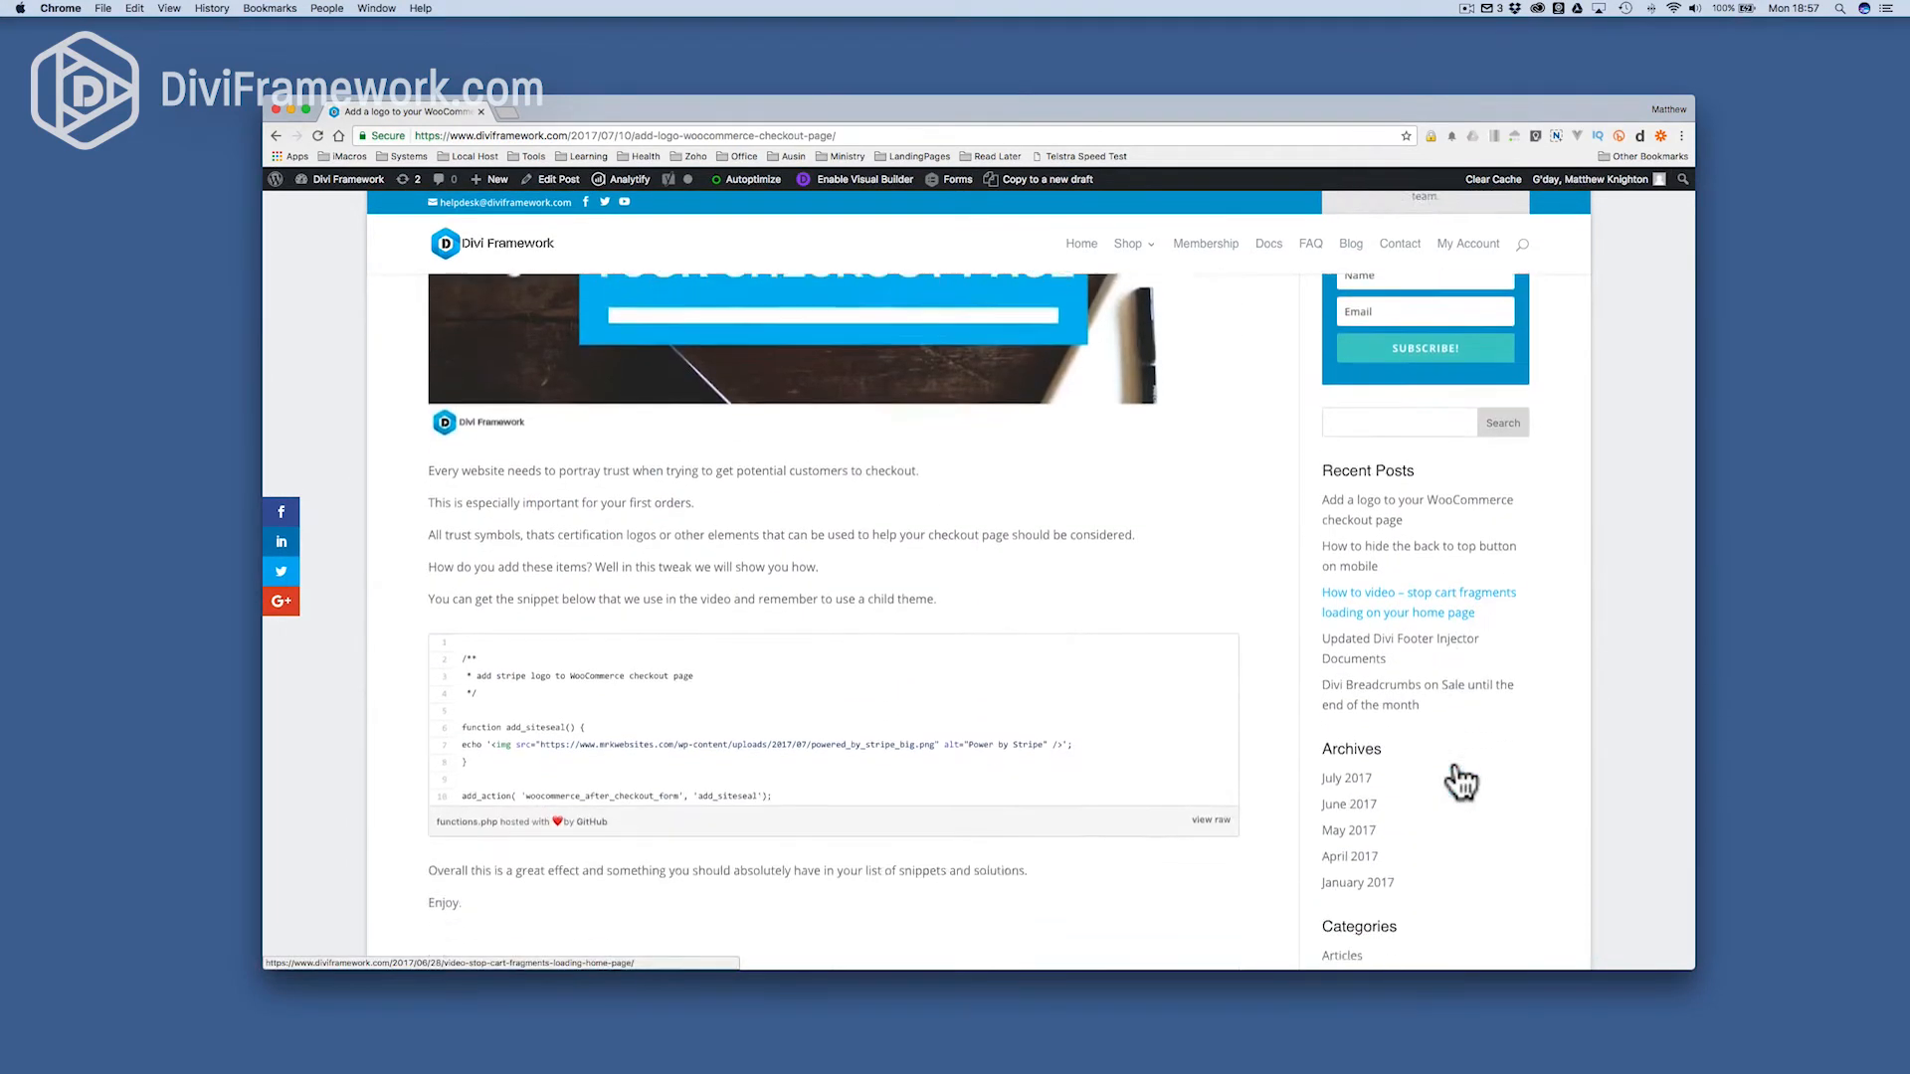
scroll("down", 3)
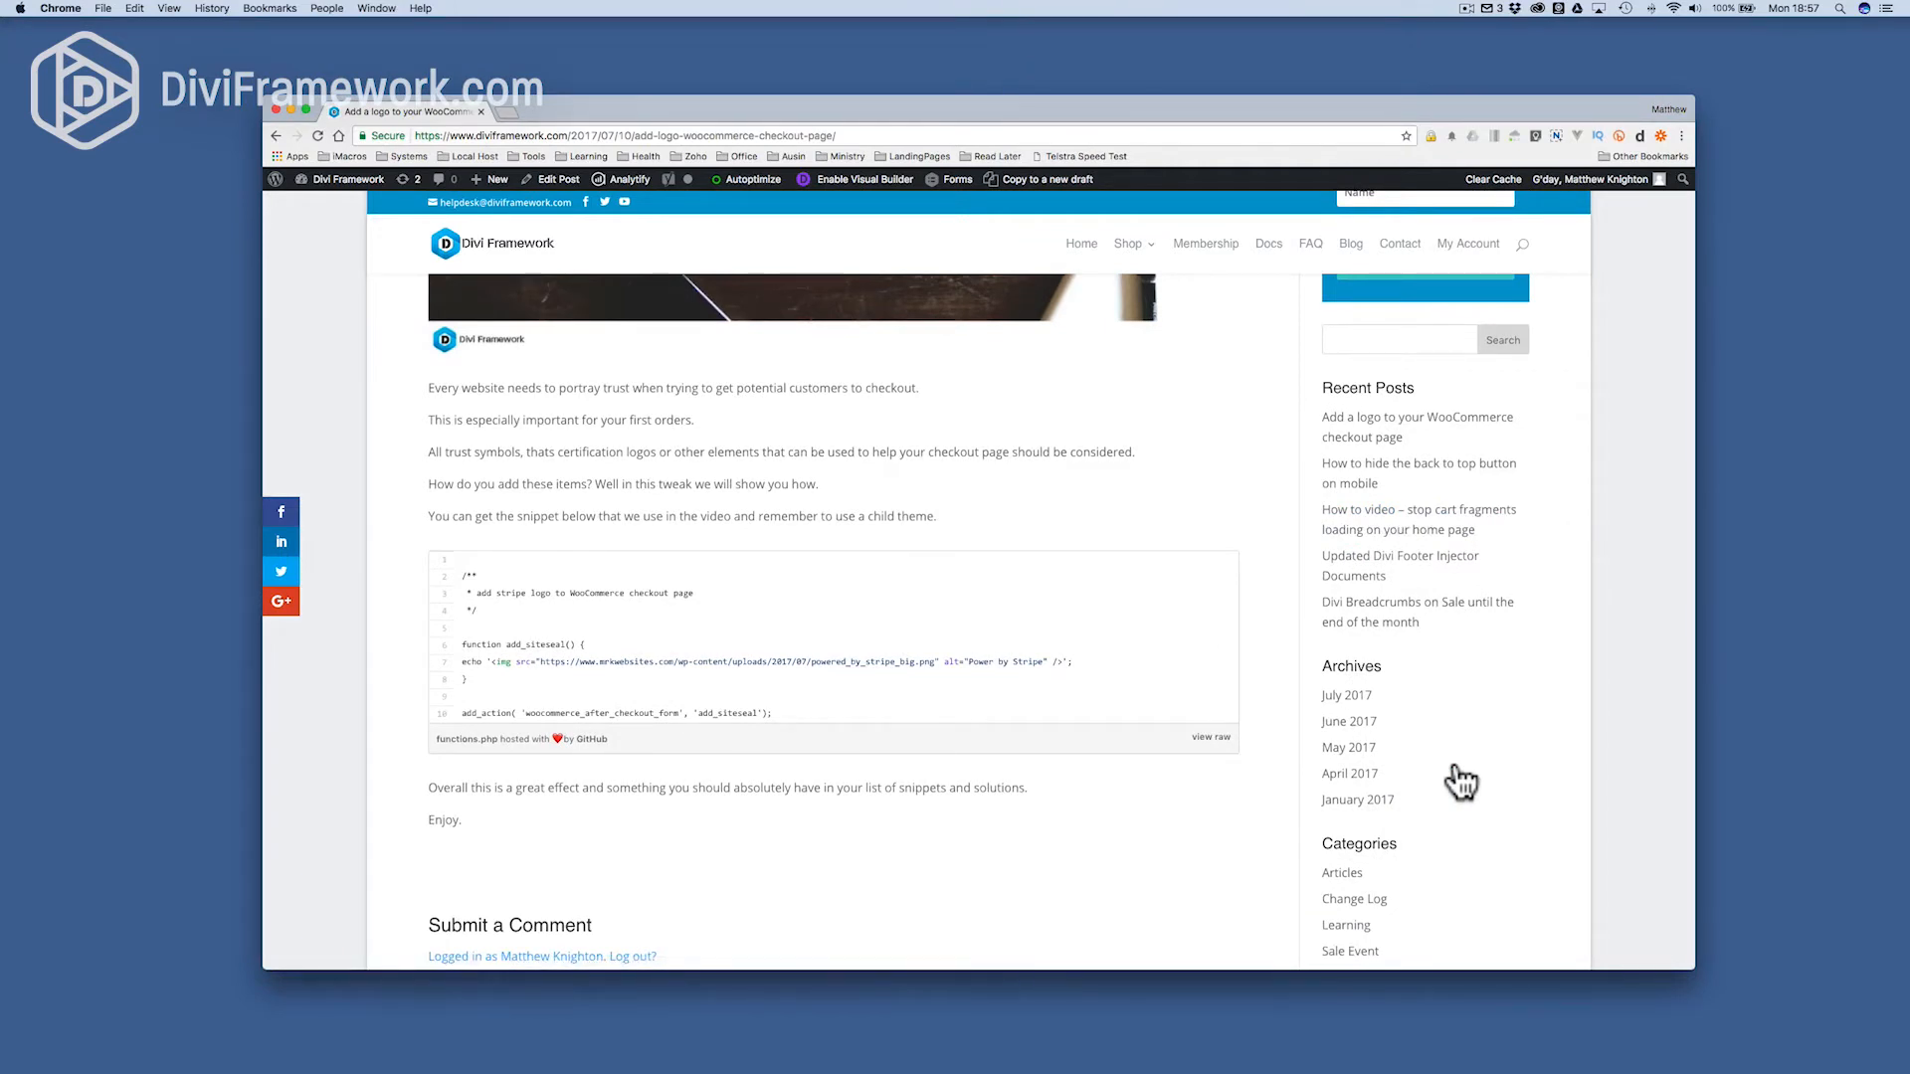
scroll("down", 3)
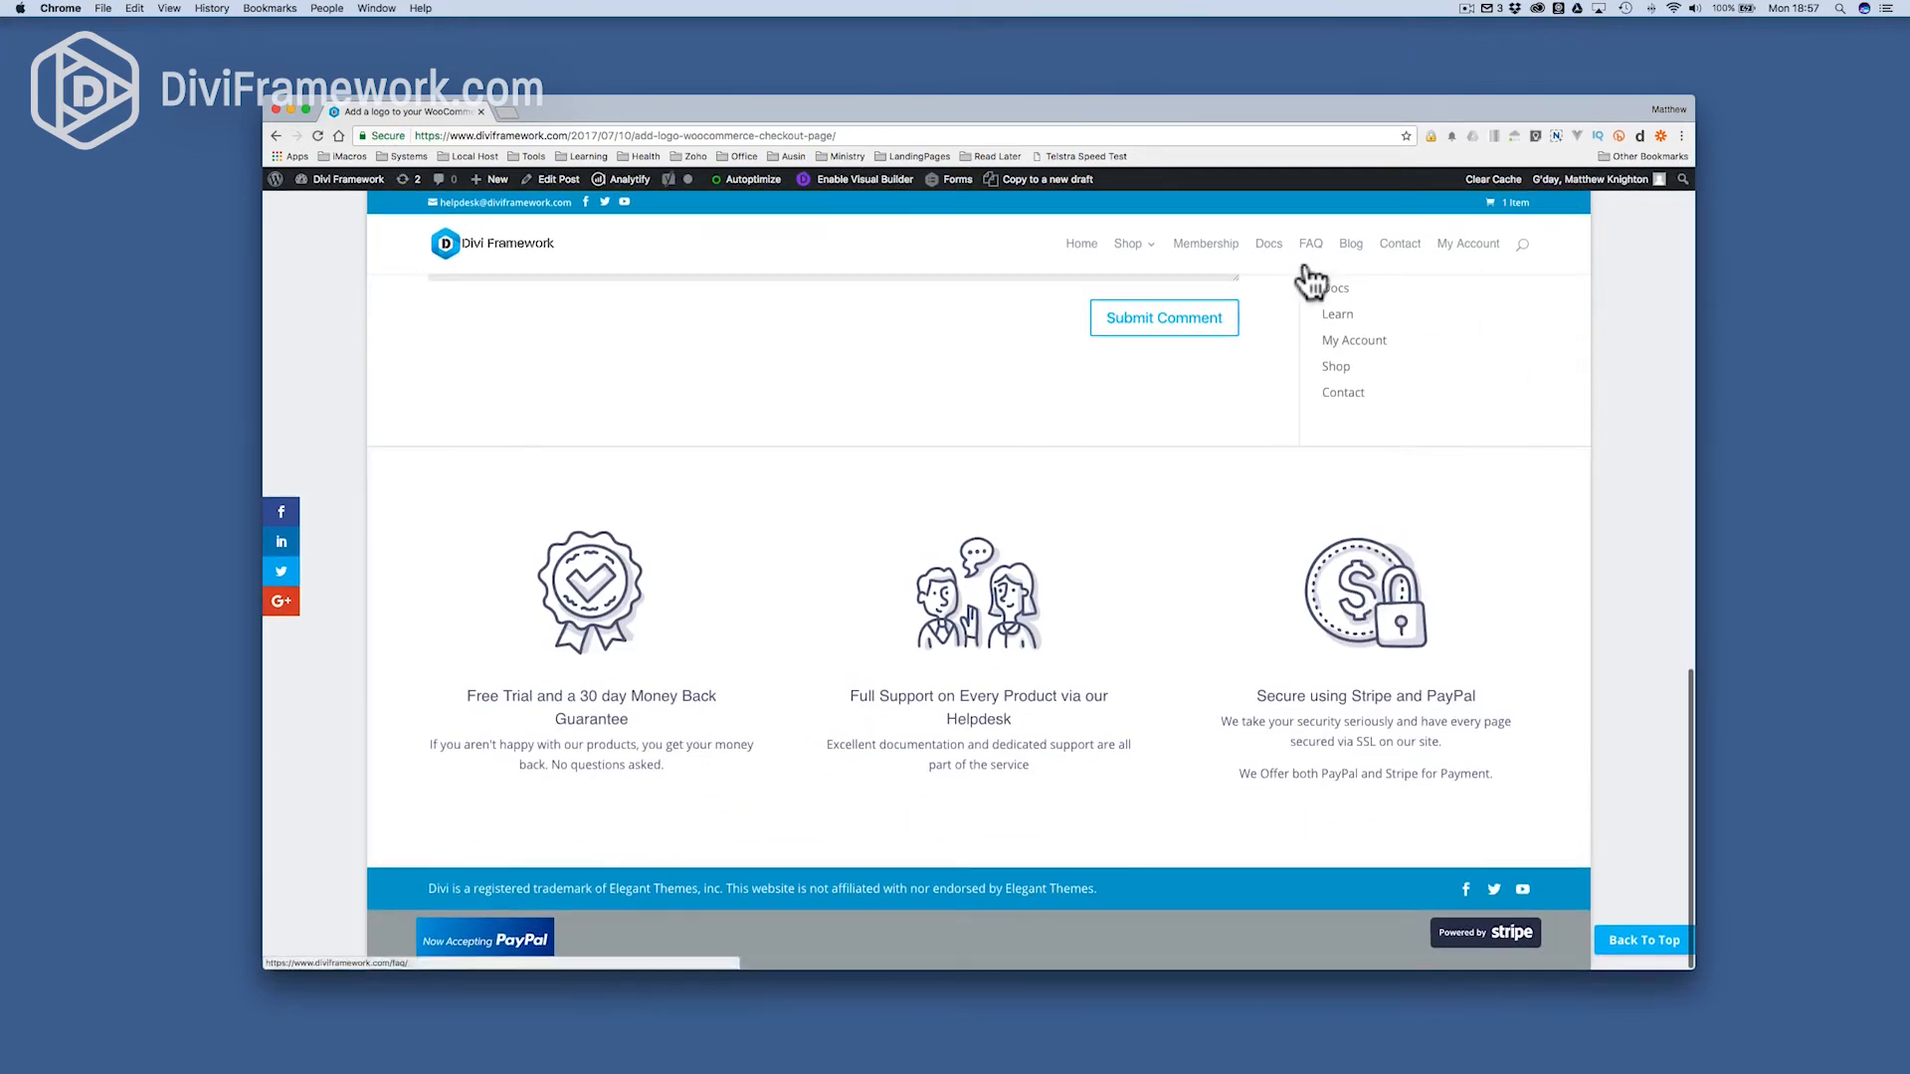
- Open the 'DF – Video Toolkit – Using Video Grid Module' doc and close the newsletter popup
left_click(1268, 243)
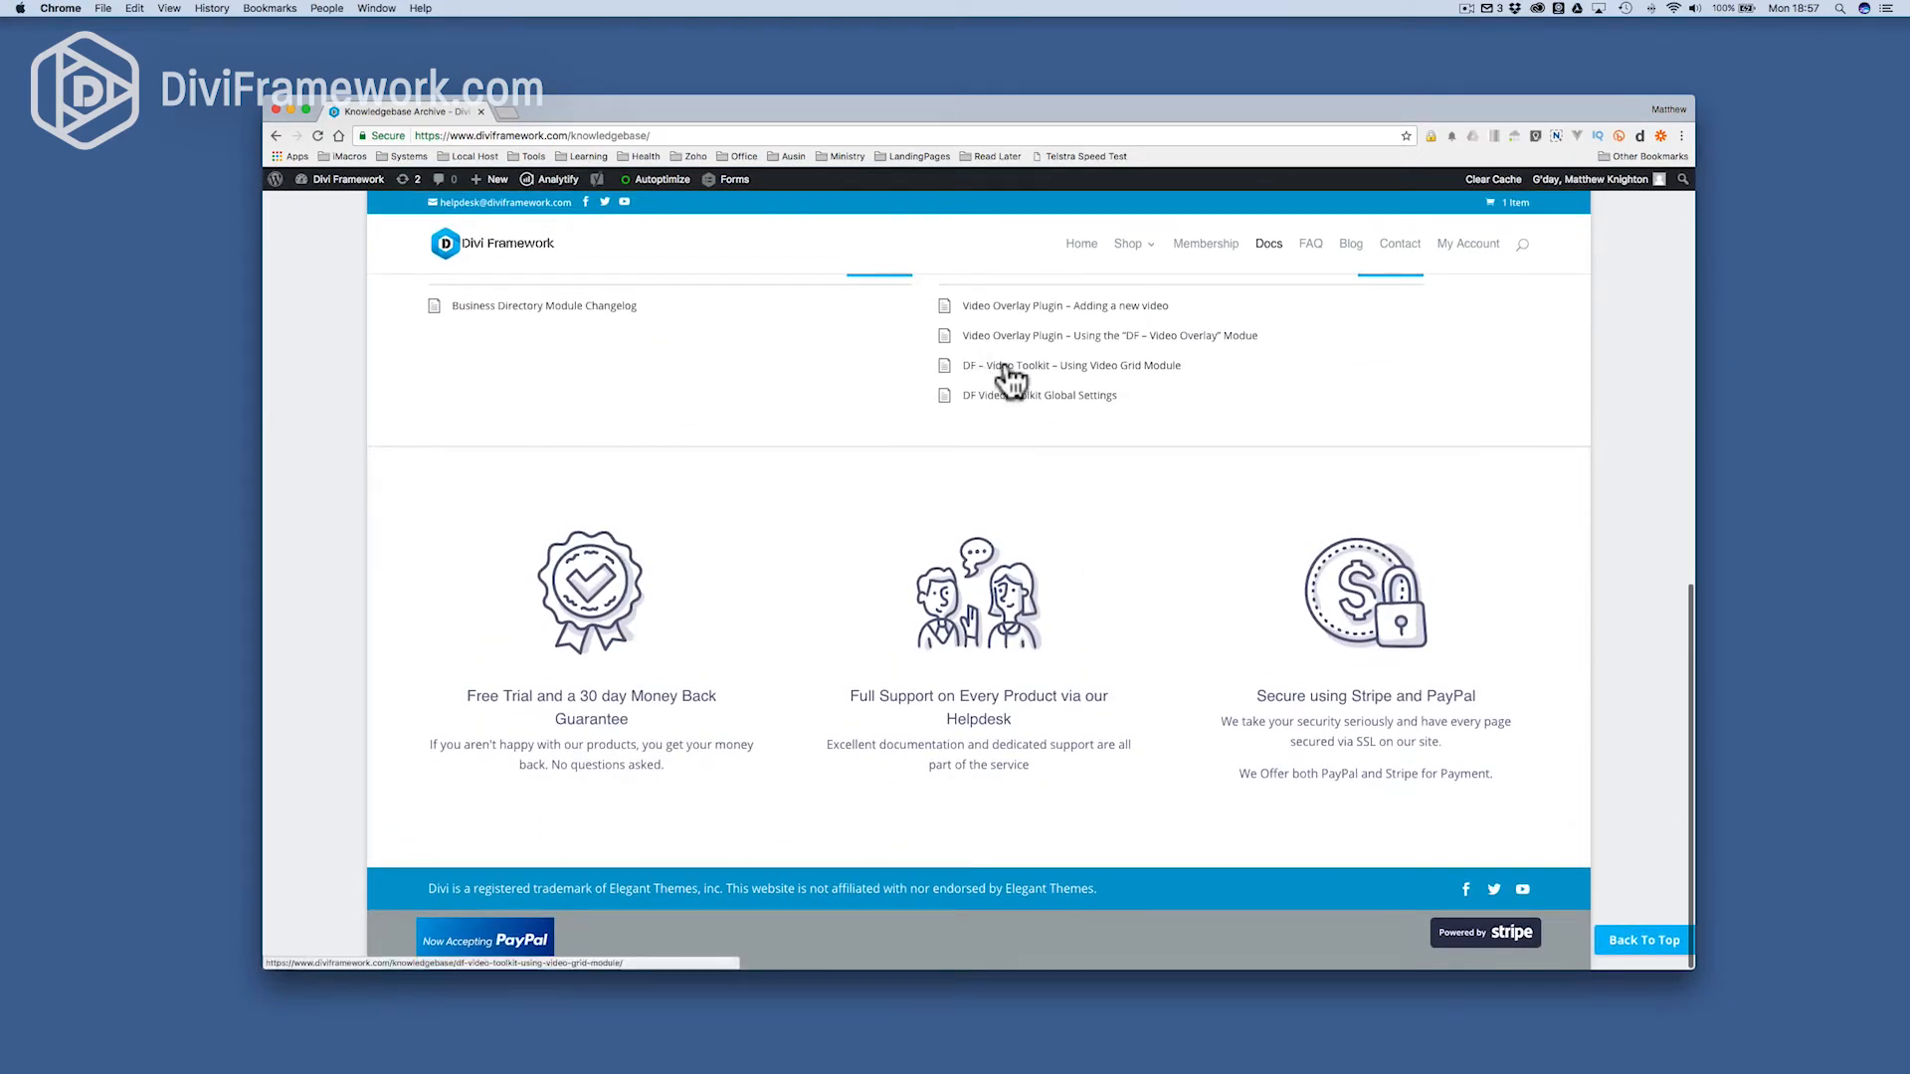
left_click(1070, 365)
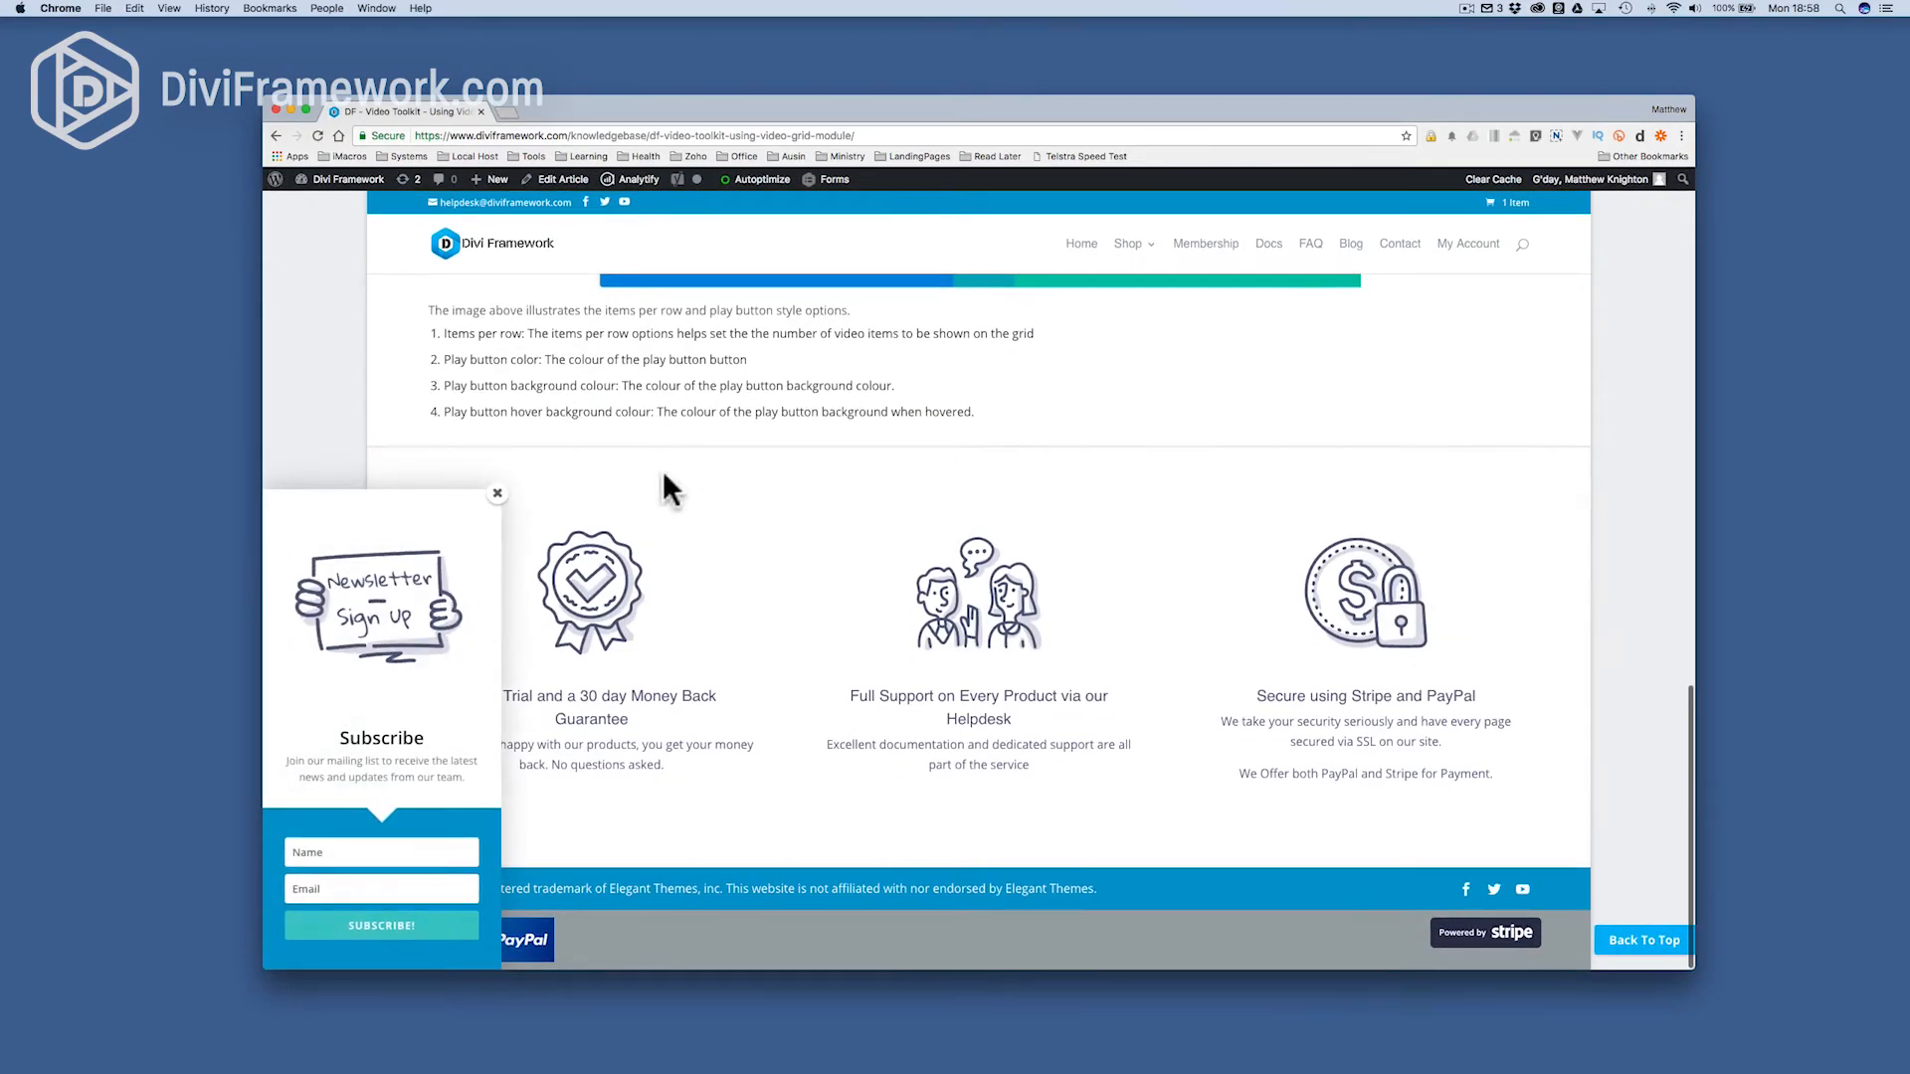
left_click(497, 493)
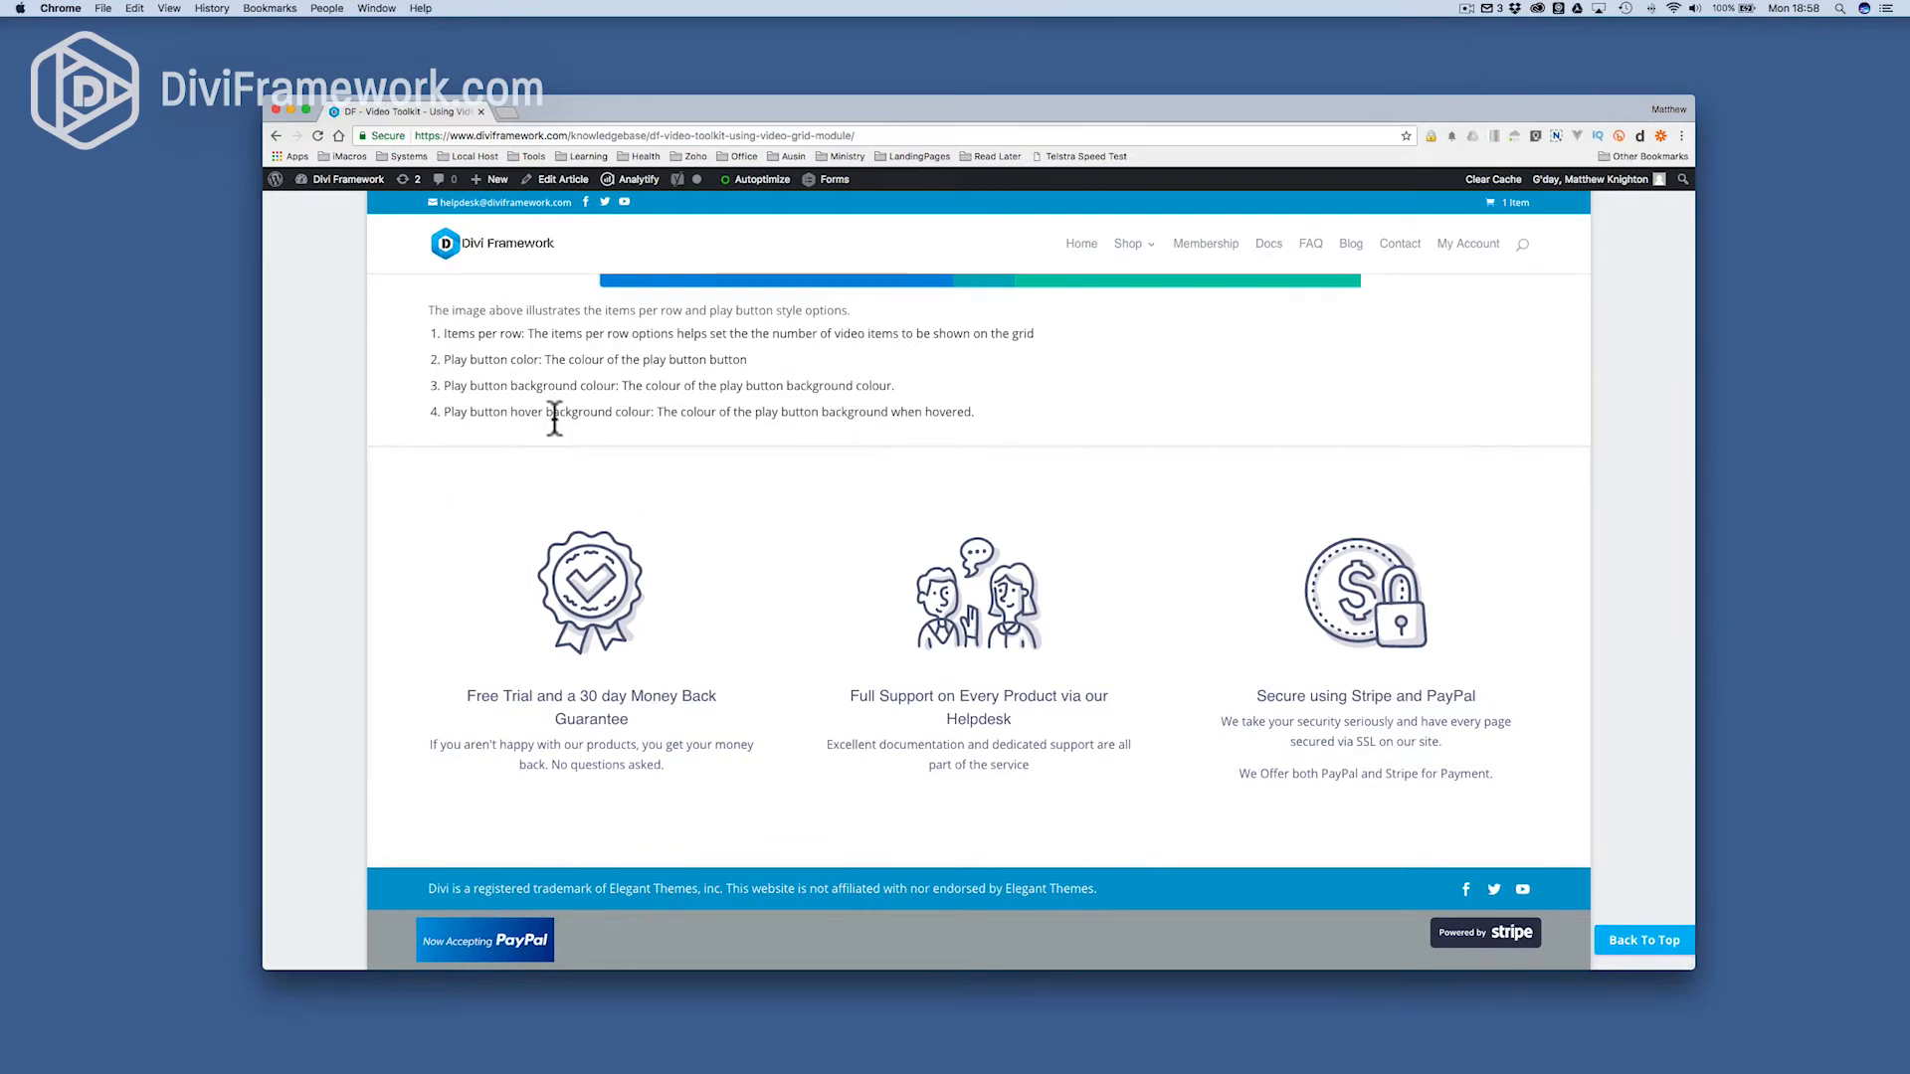
left_click(347, 179)
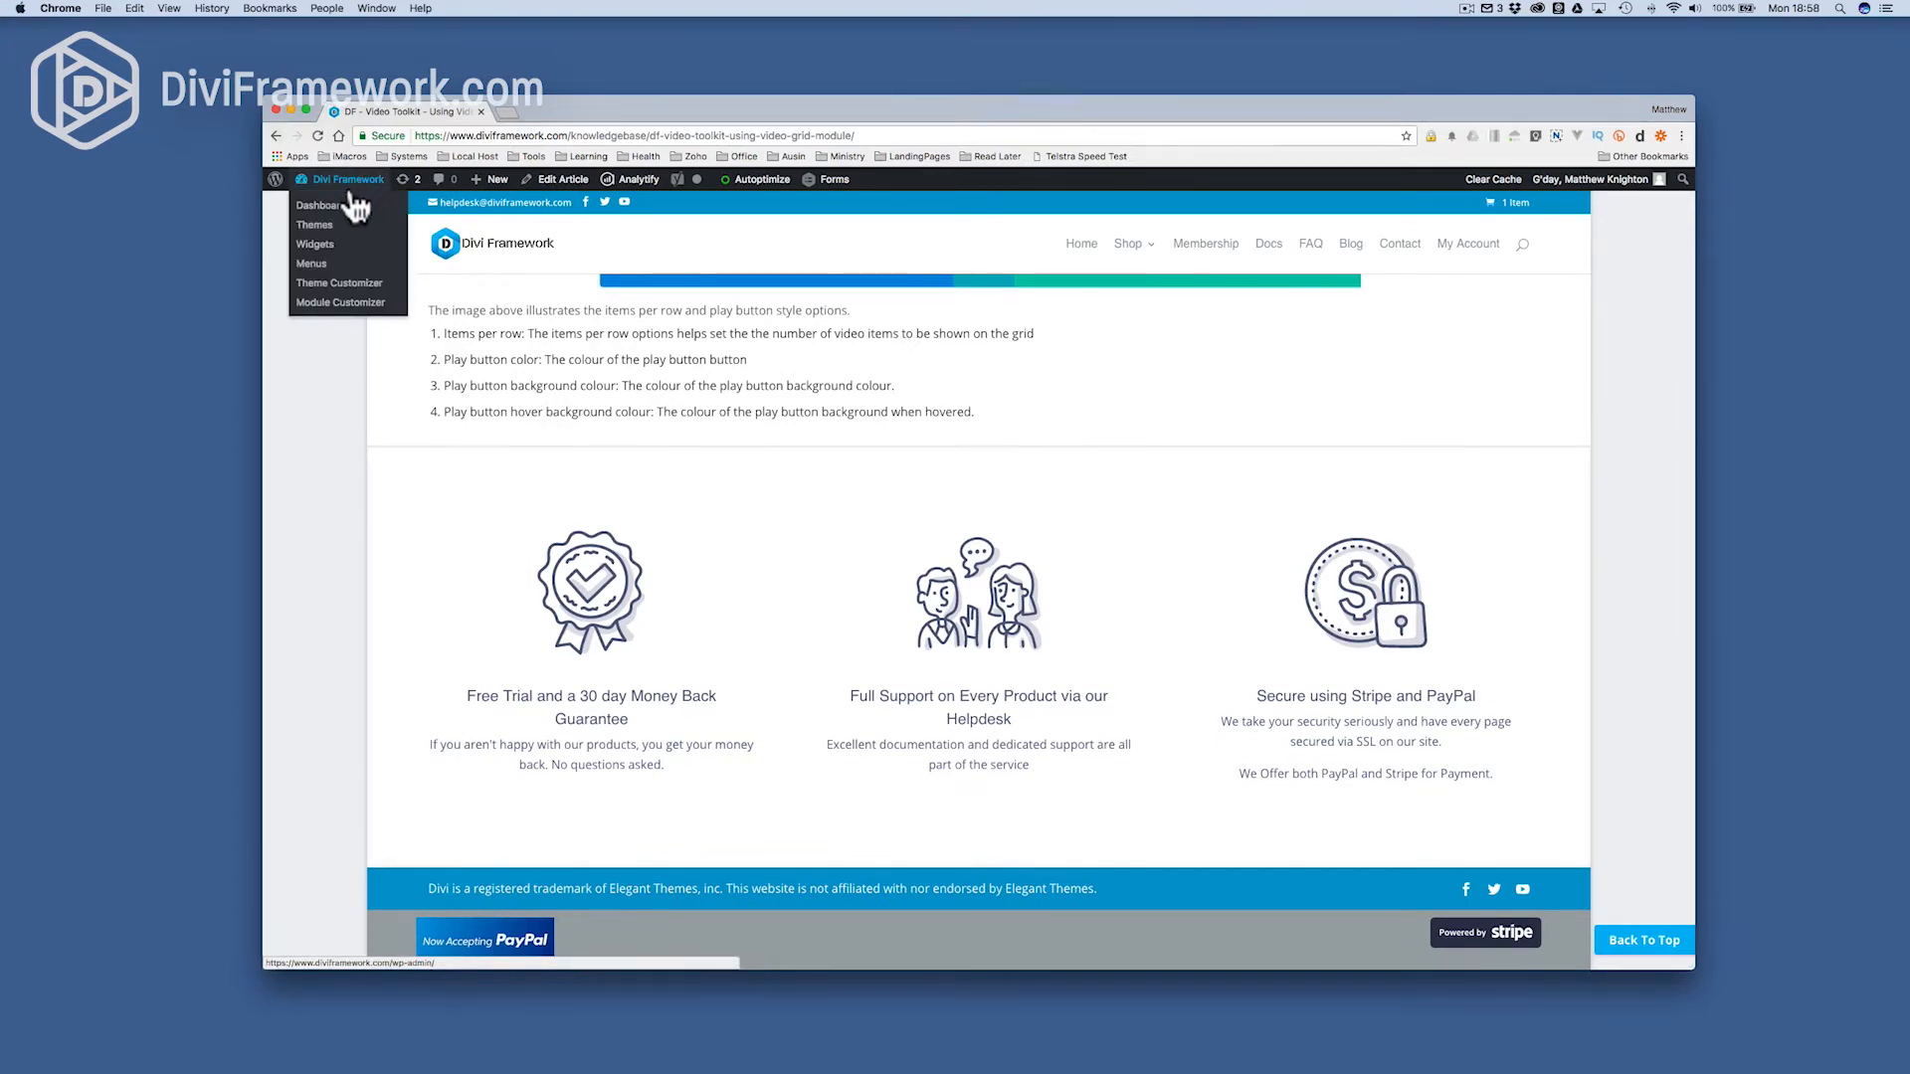
mouse_move(1047, 536)
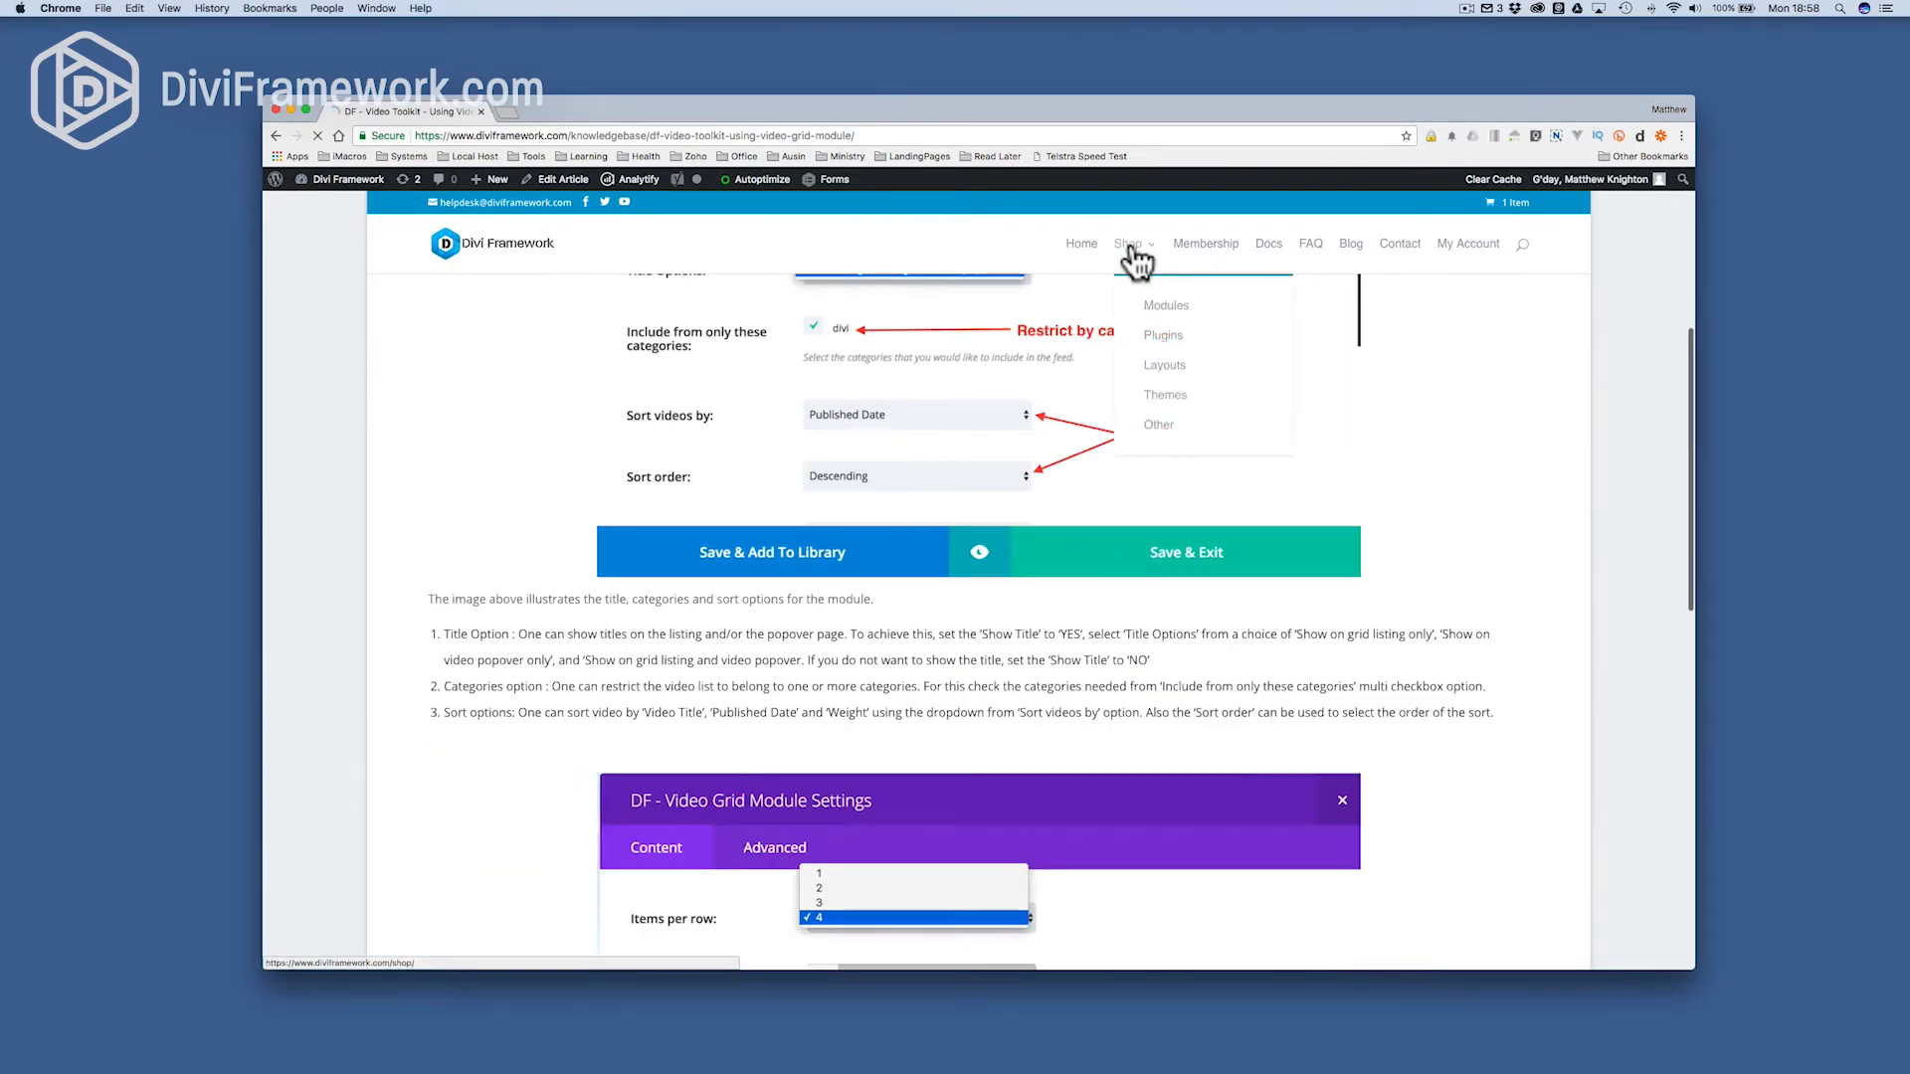
- Open the Footer Injector Plugin product card from the Shop listing
left_click(1127, 243)
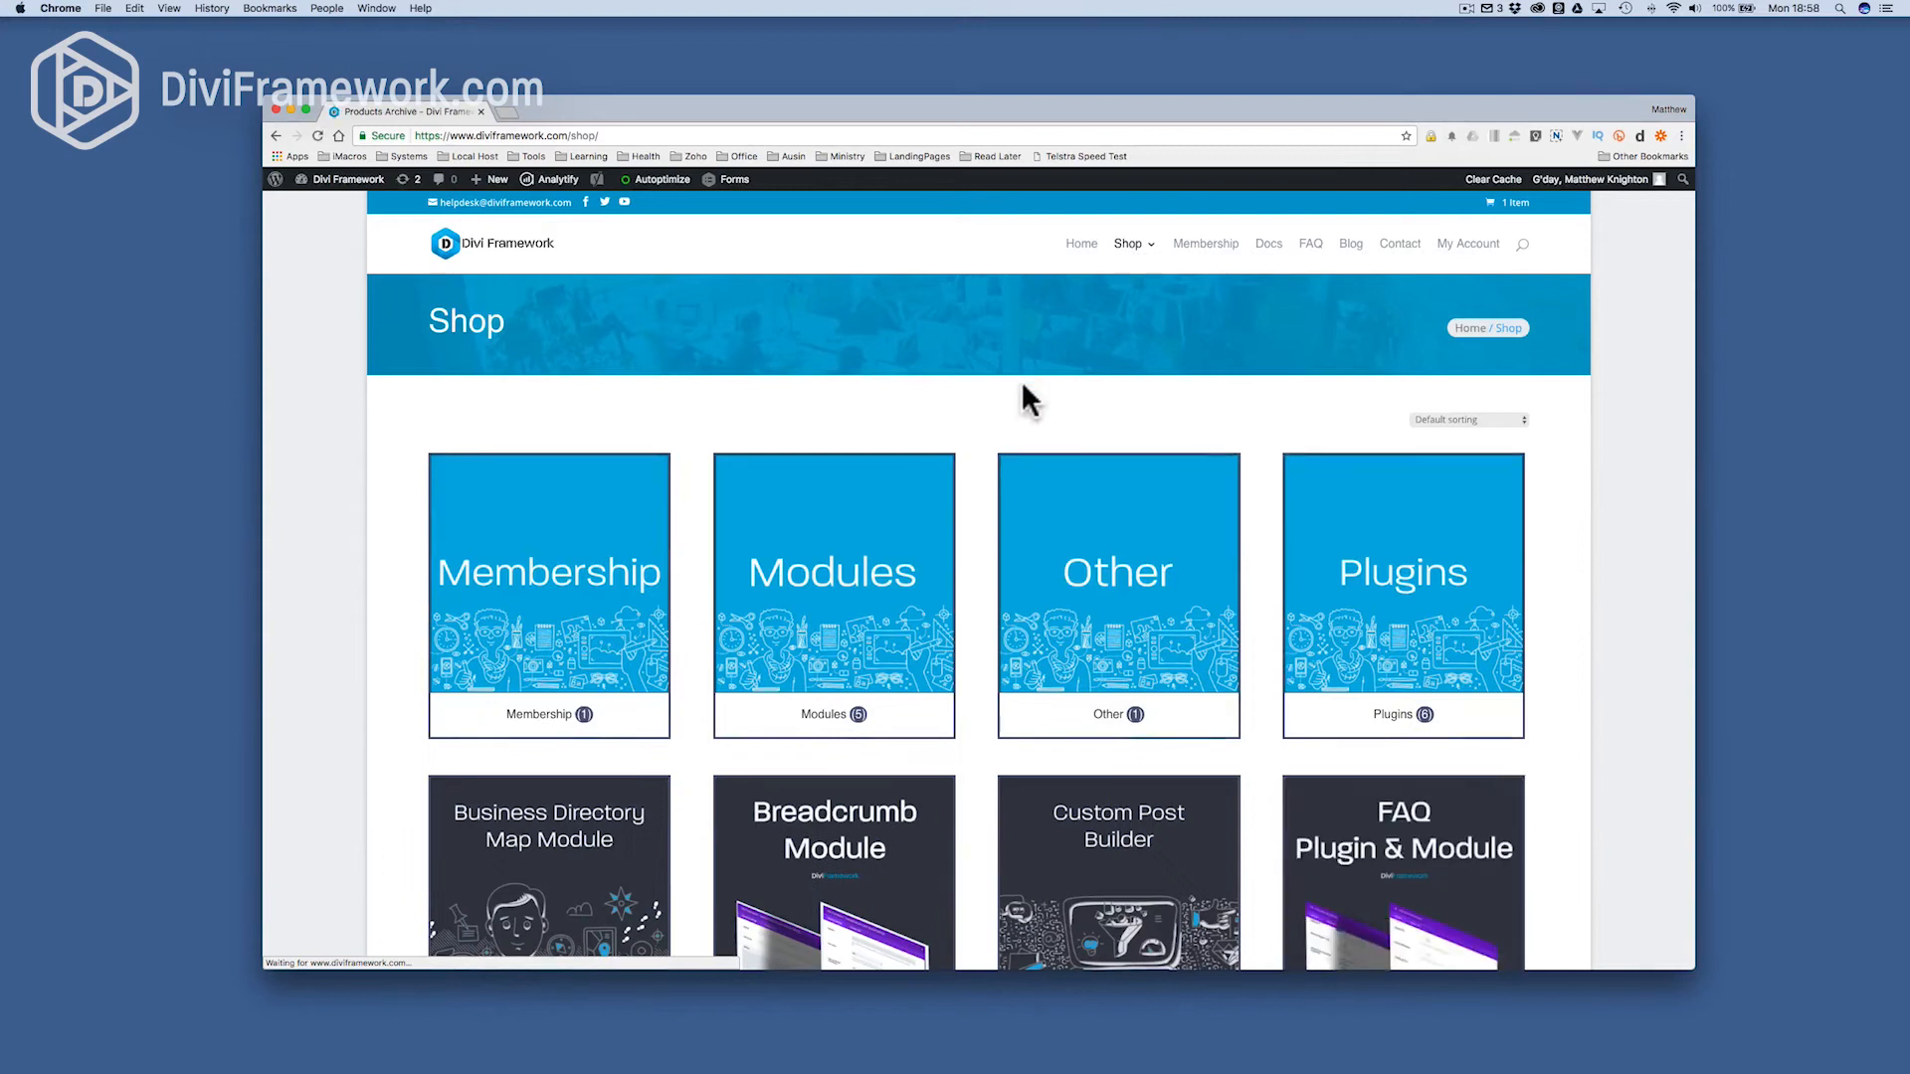
scroll("down", 3)
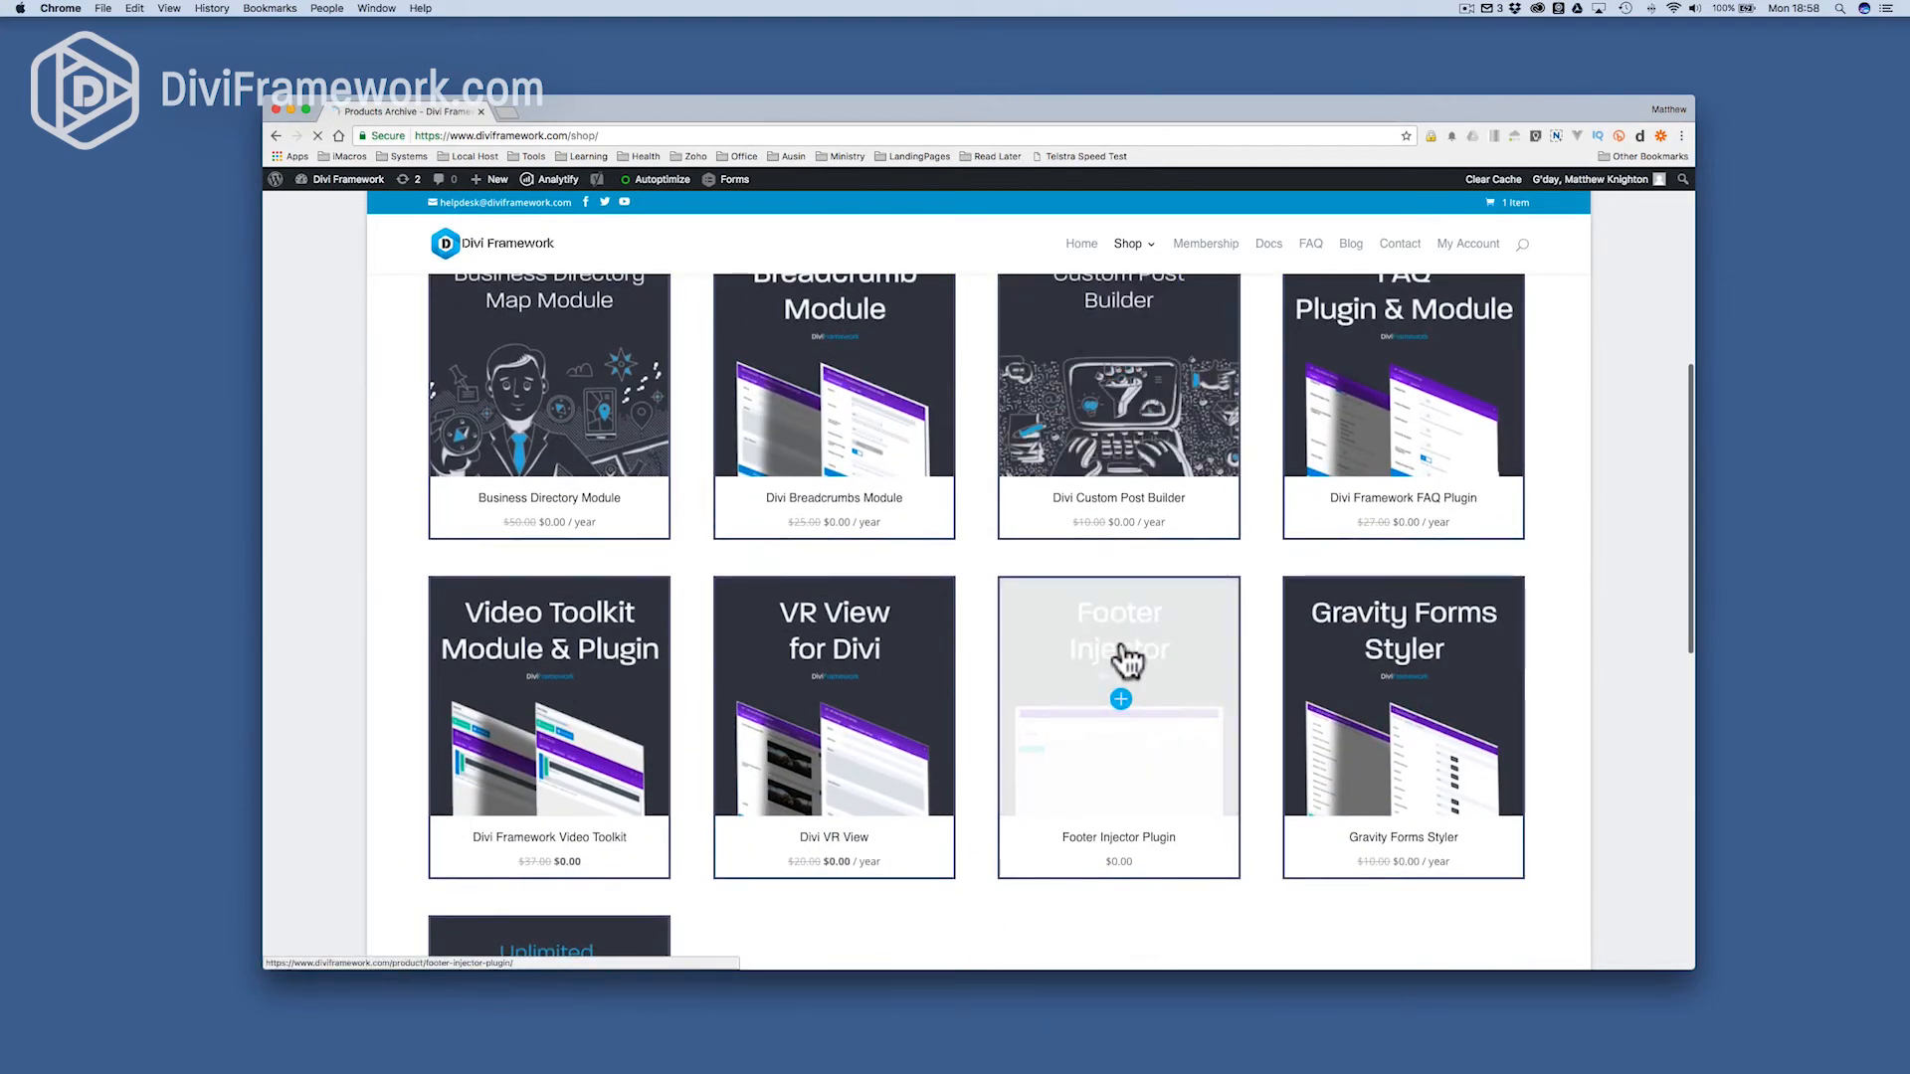
left_click(1117, 657)
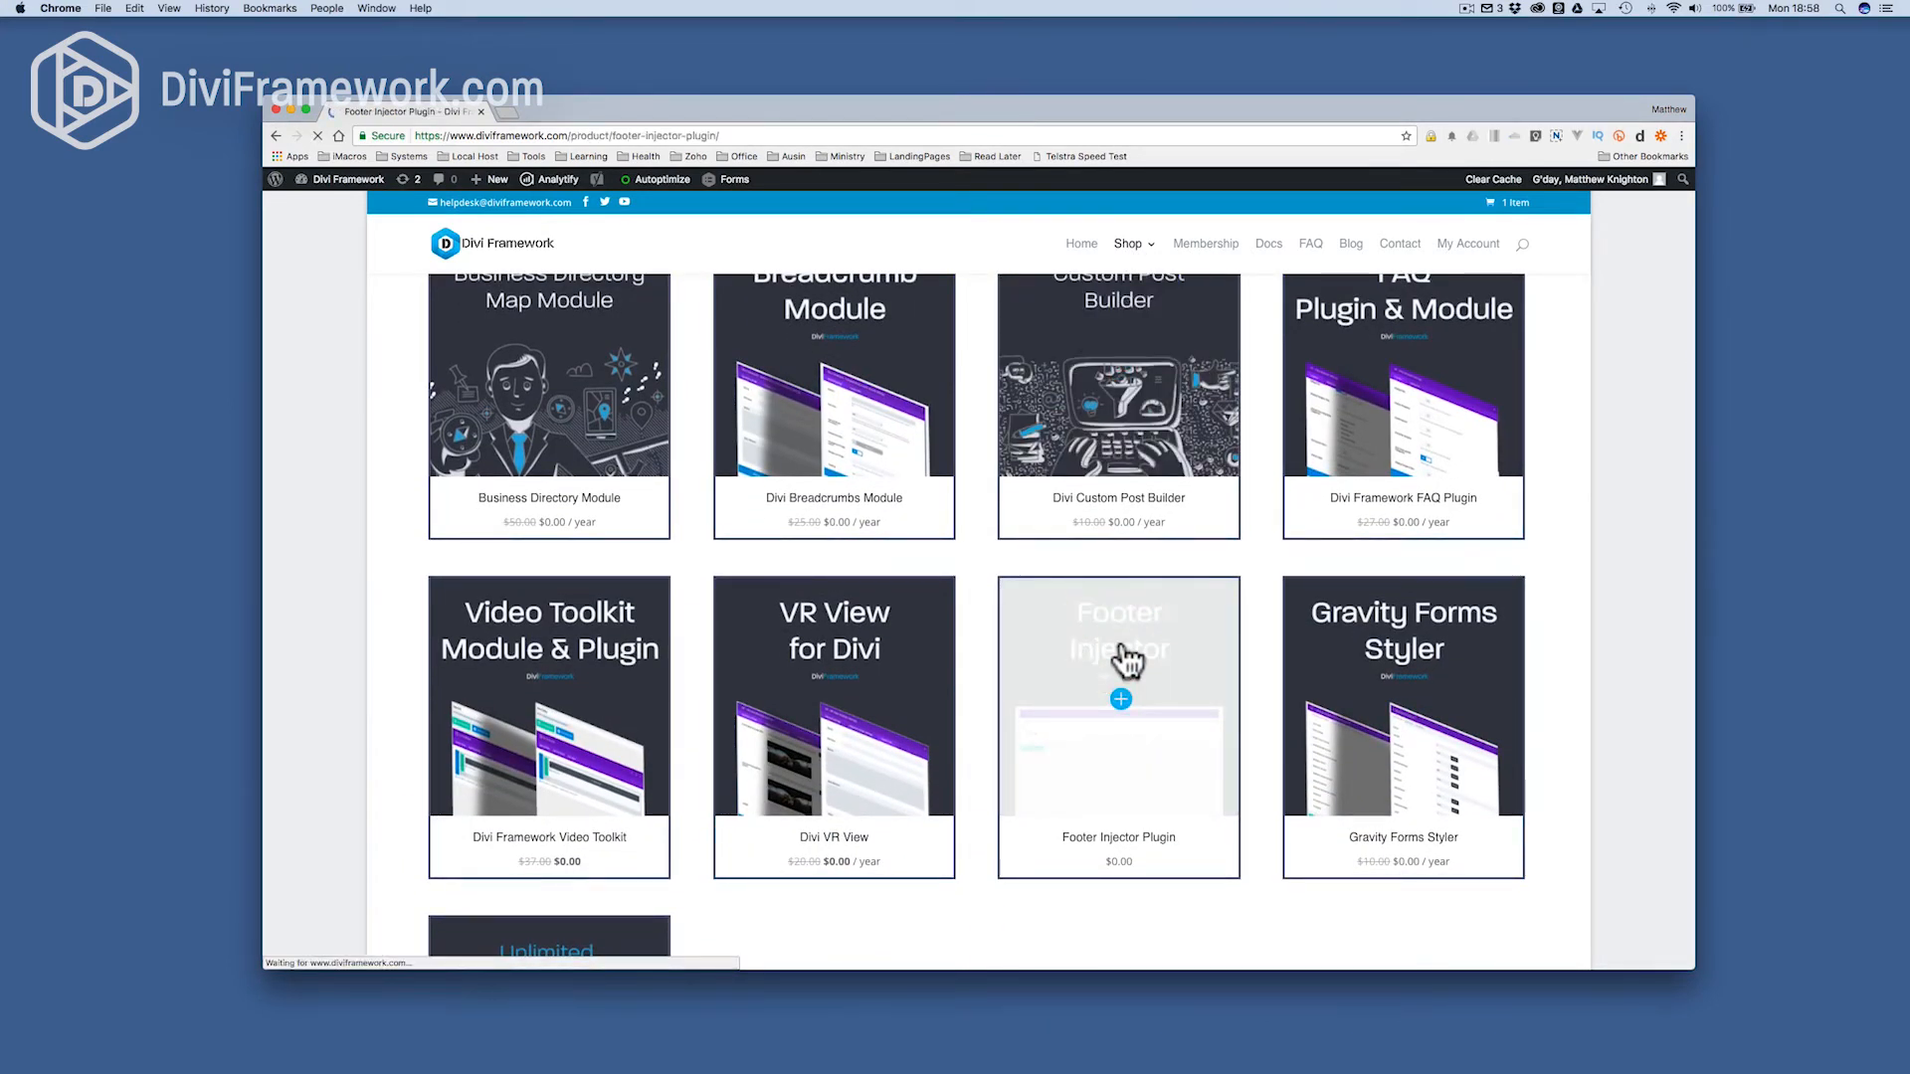
left_click(1117, 651)
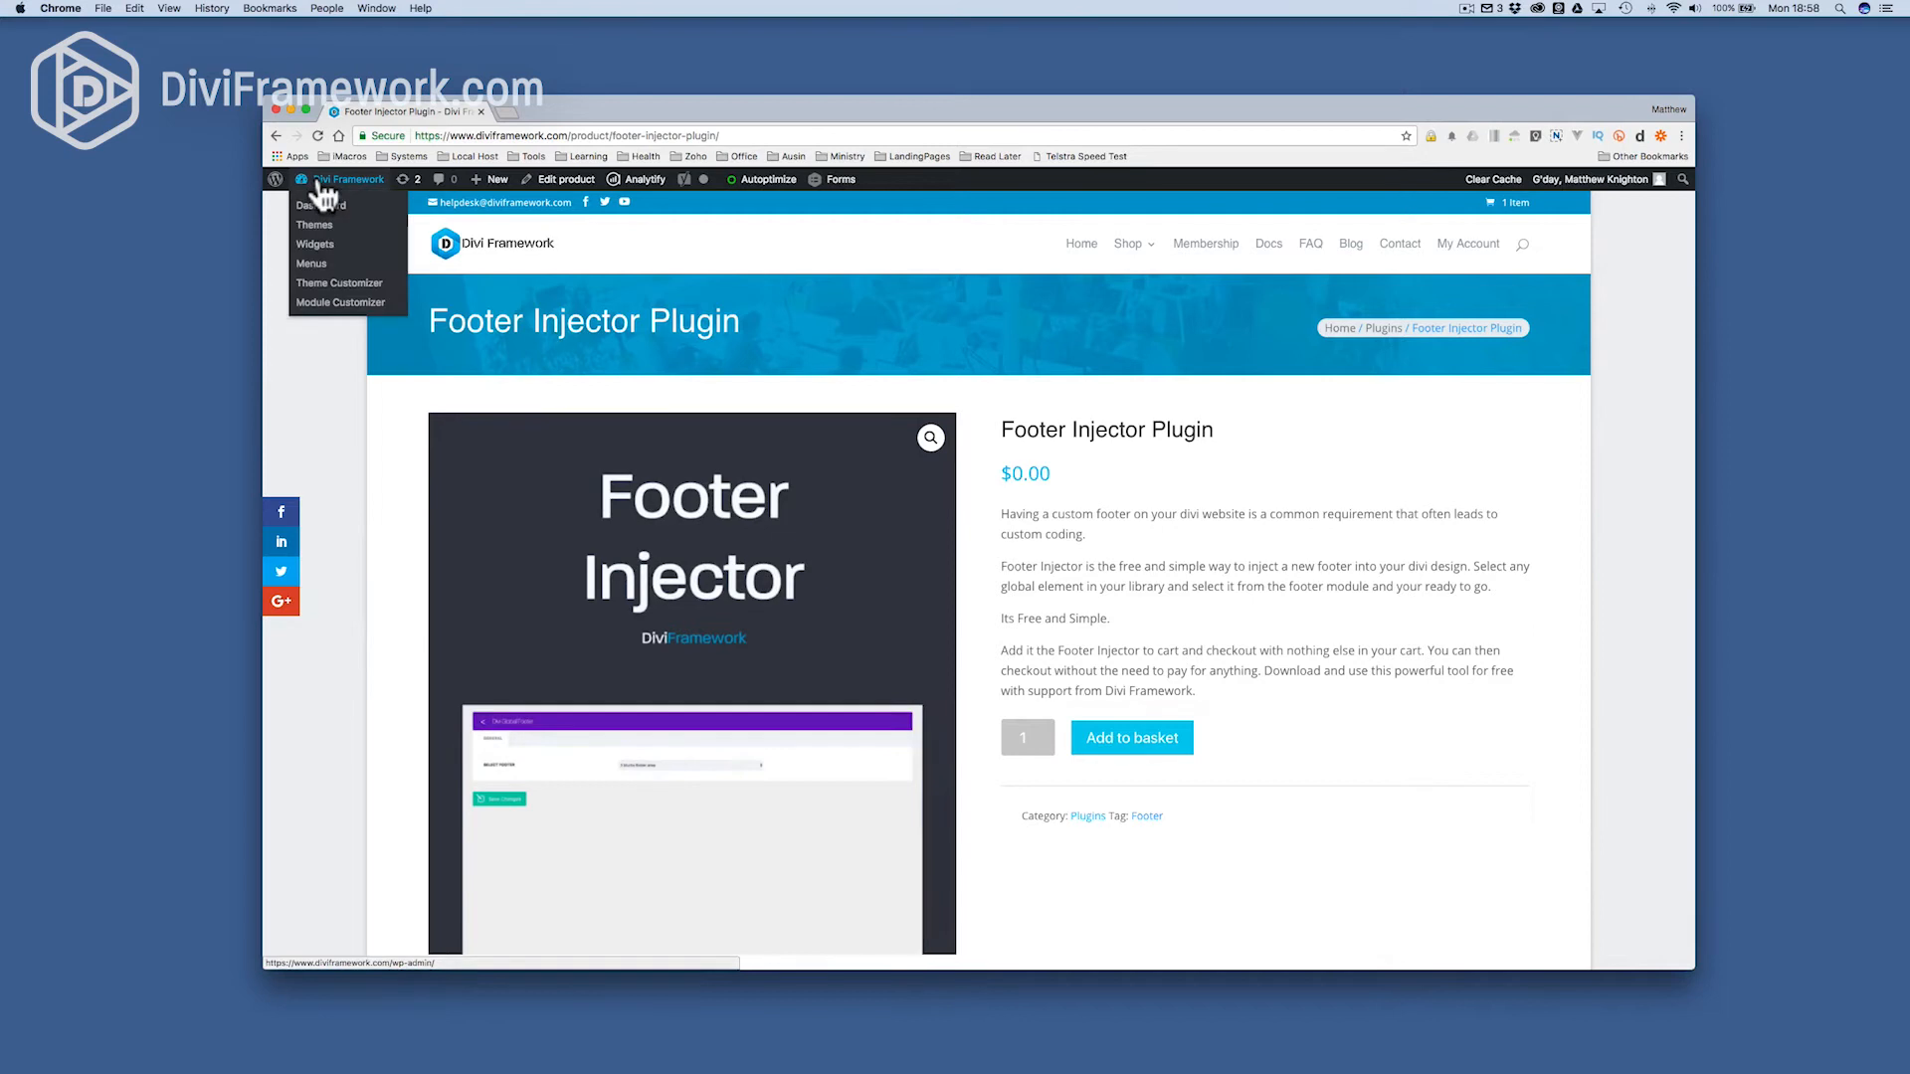
left_click(321, 205)
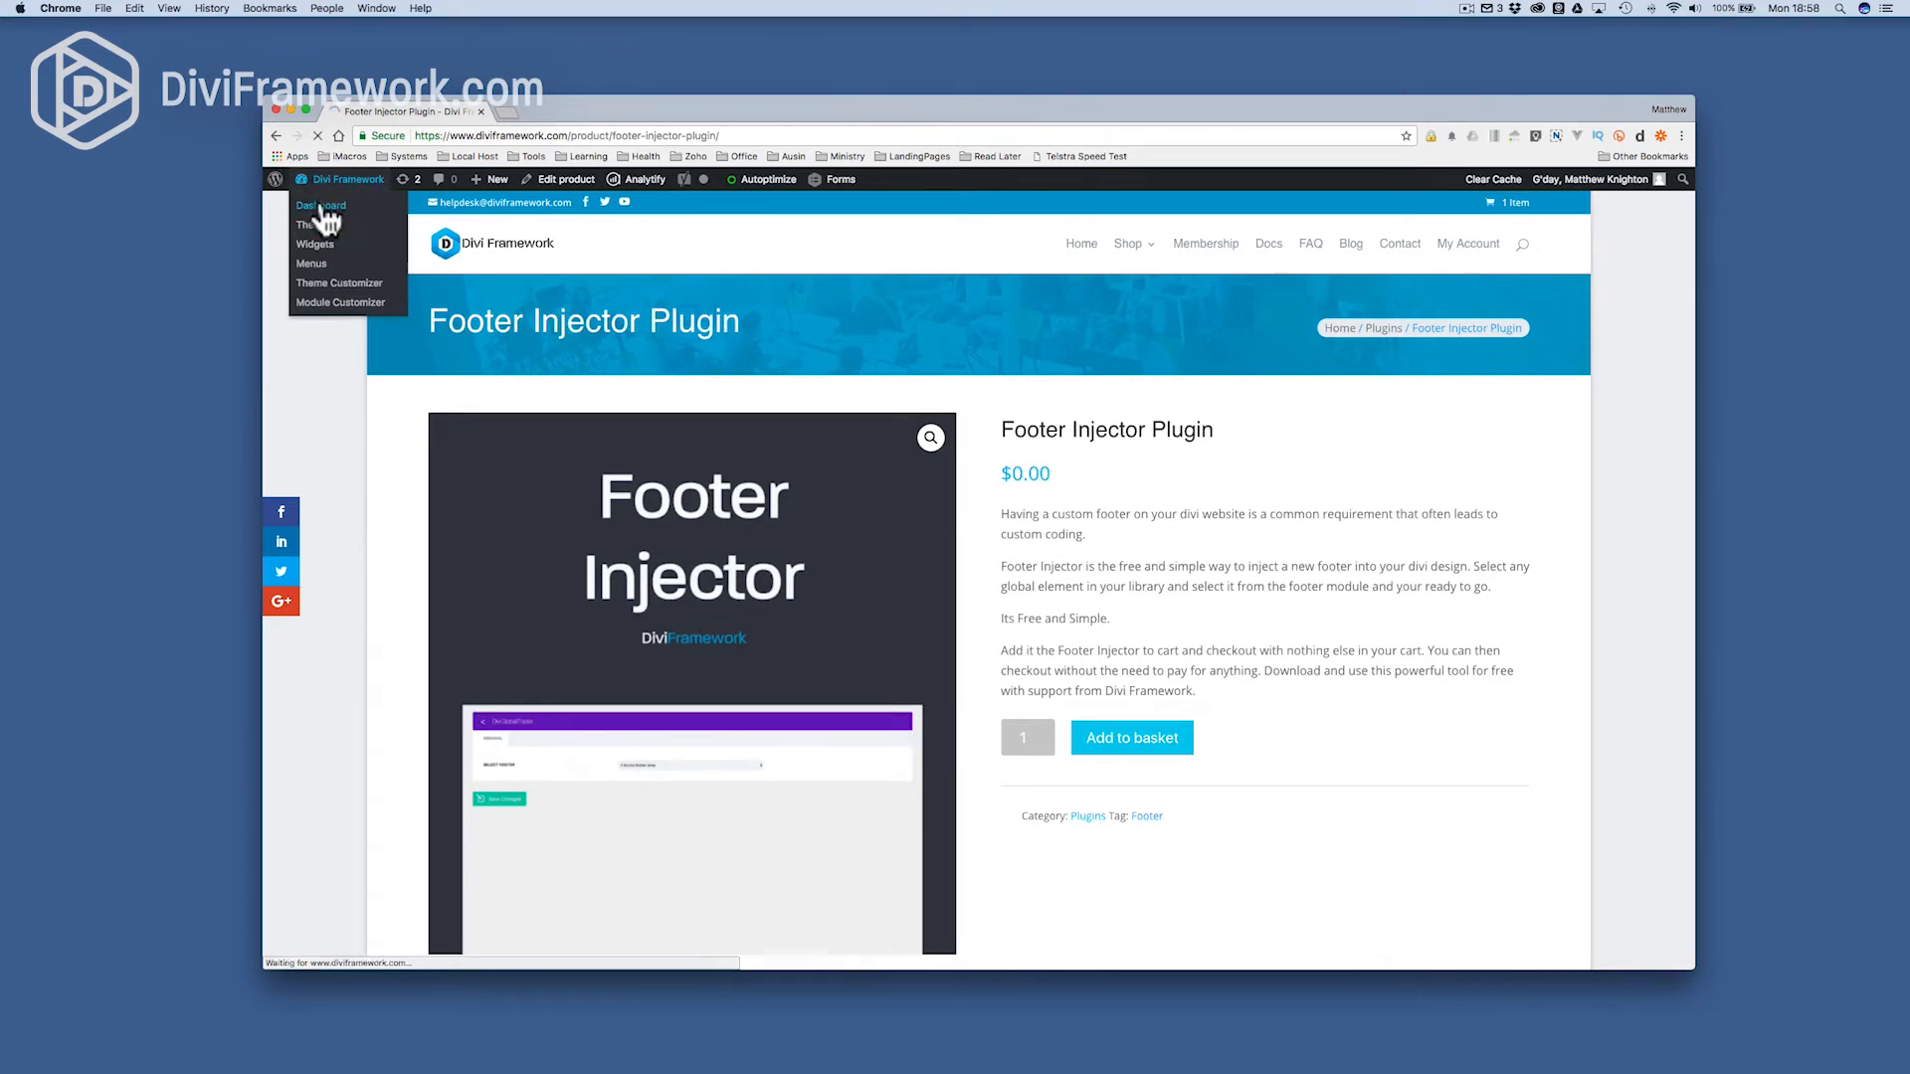
- Go to the admin Dashboard and open Divi Global Footer with '3 blurbs footer area' selected
left_click(320, 205)
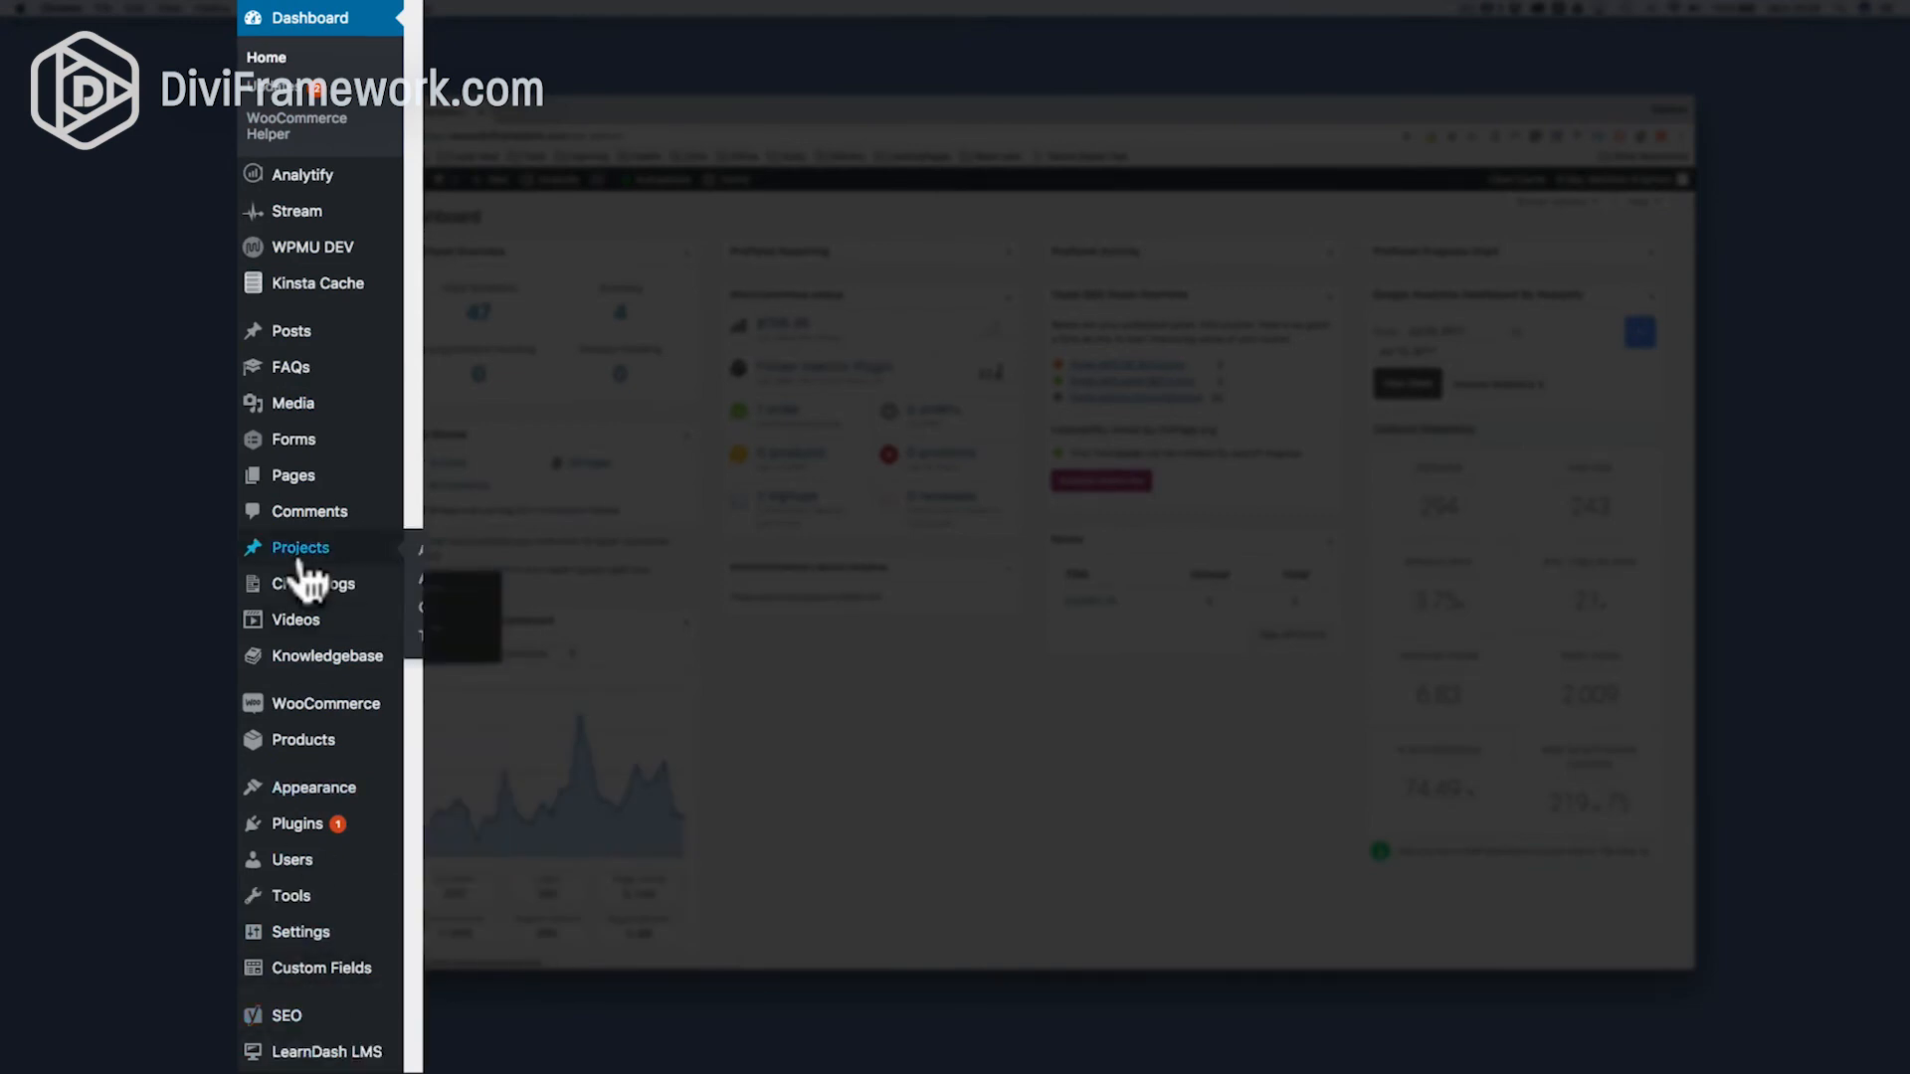
scroll("down", 3)
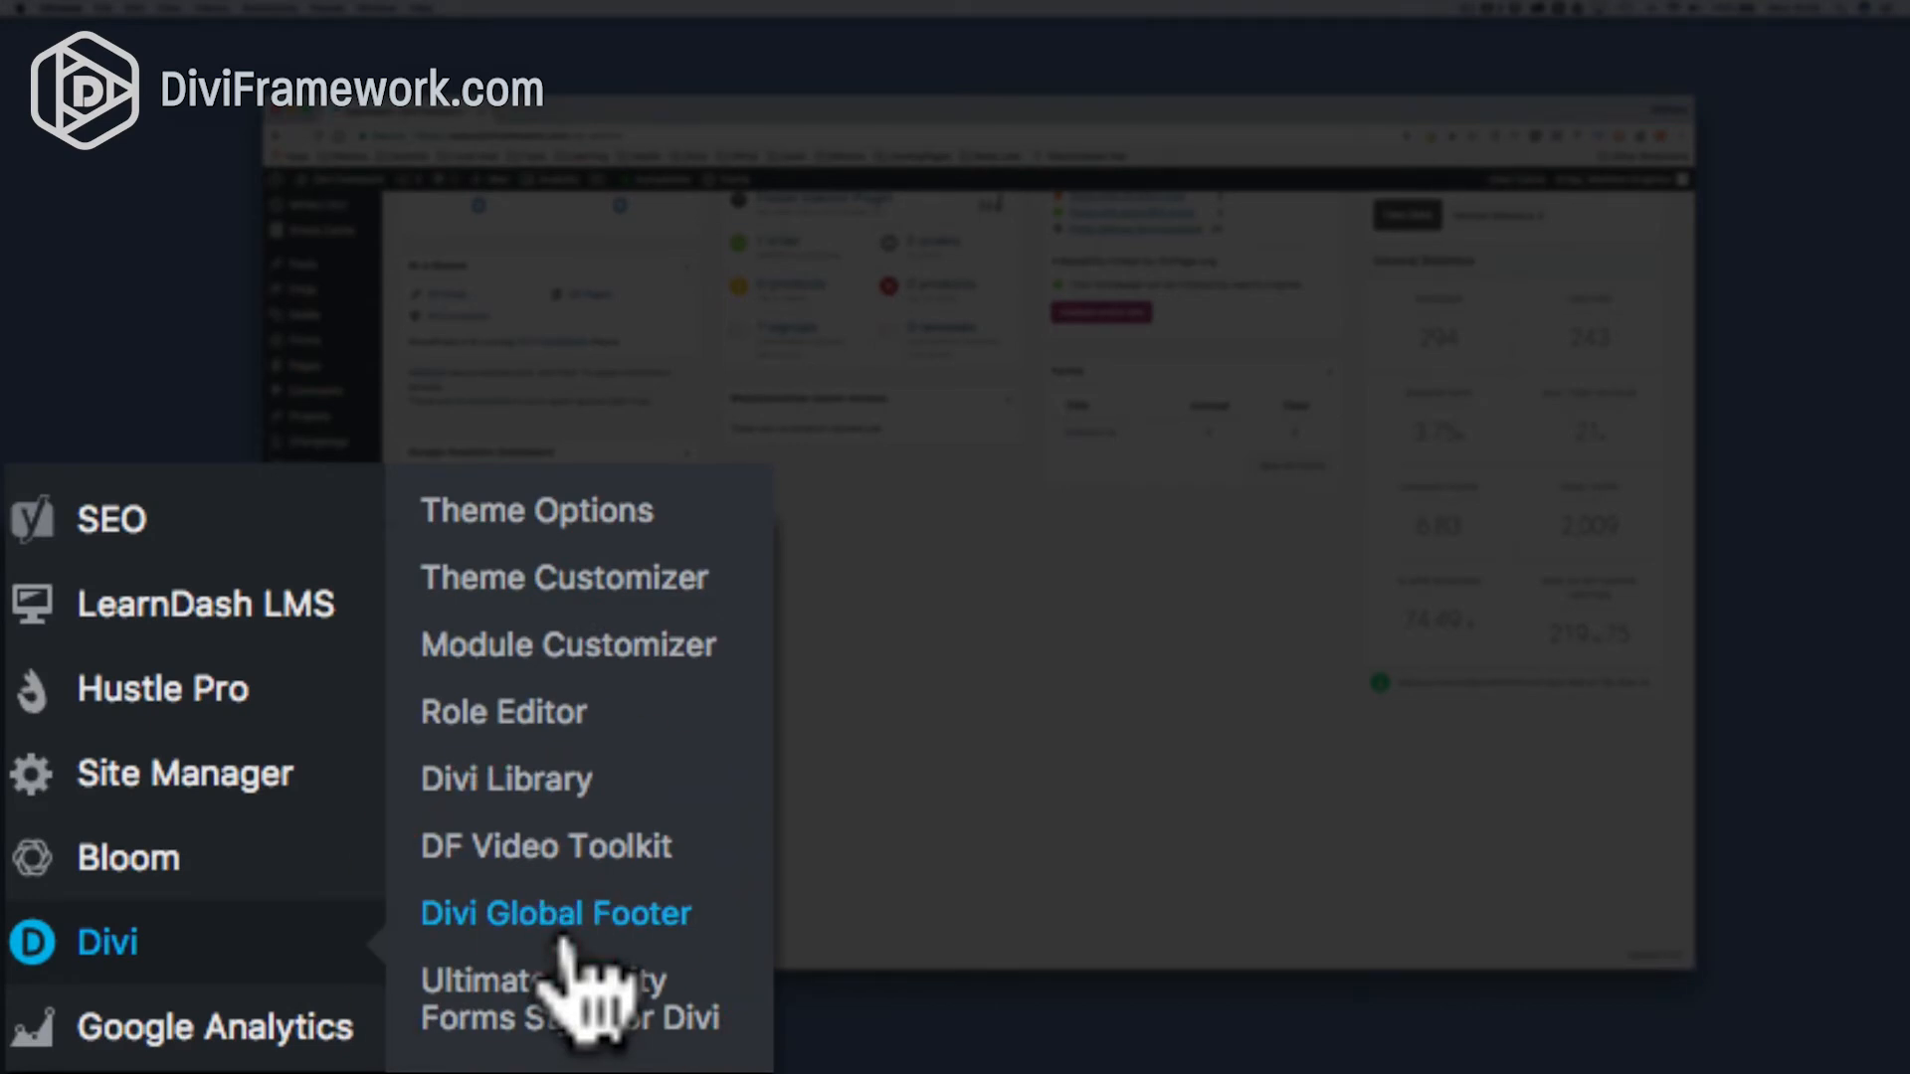
left_click(555, 912)
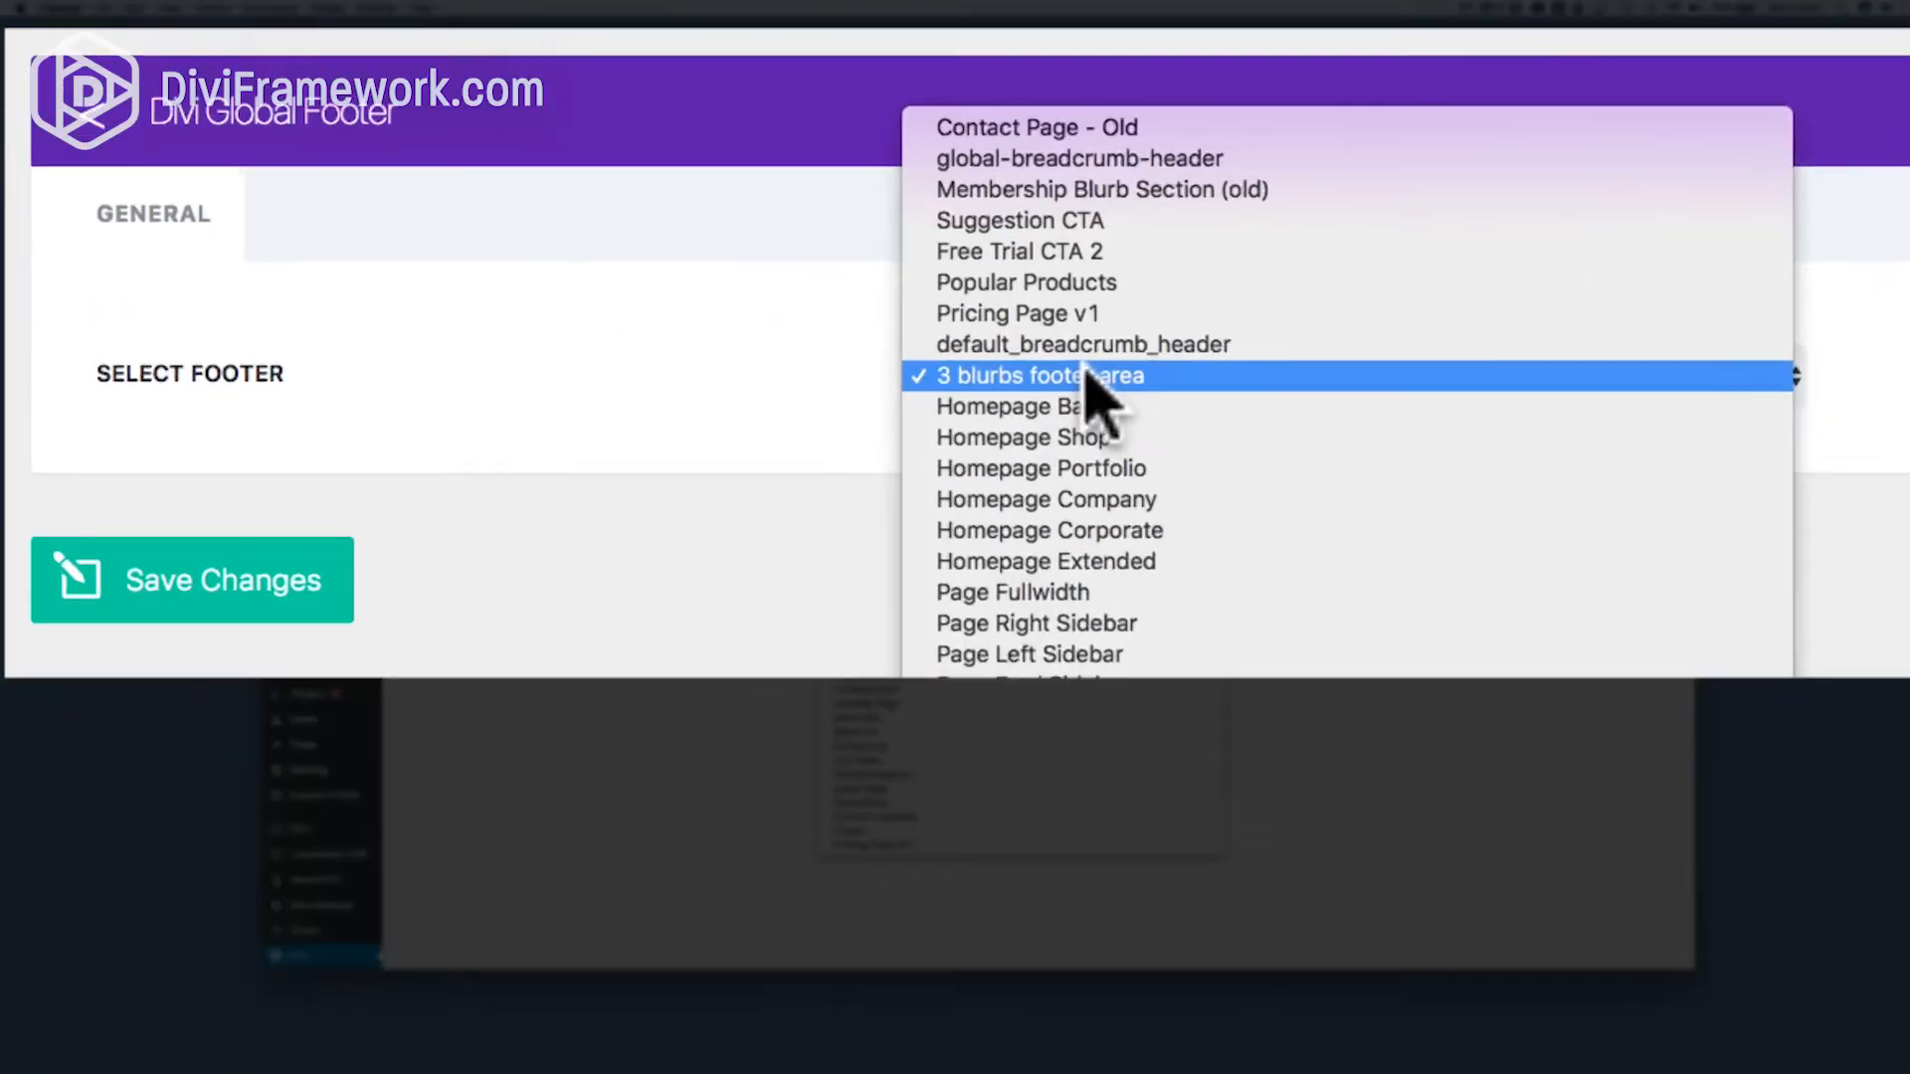